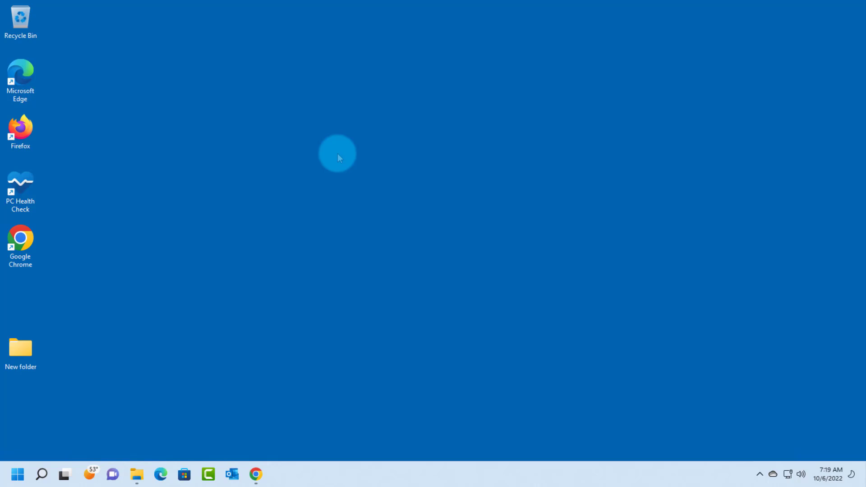
pyautogui.moveTo(450, 238)
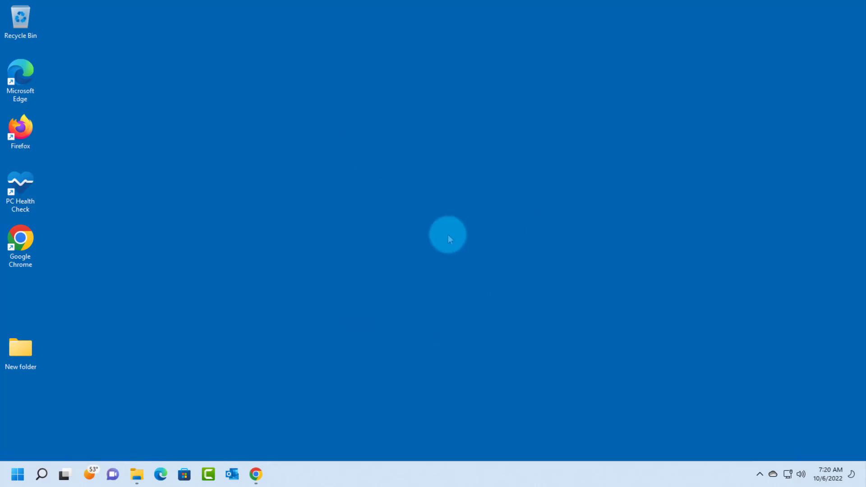
pyautogui.moveTo(455, 238)
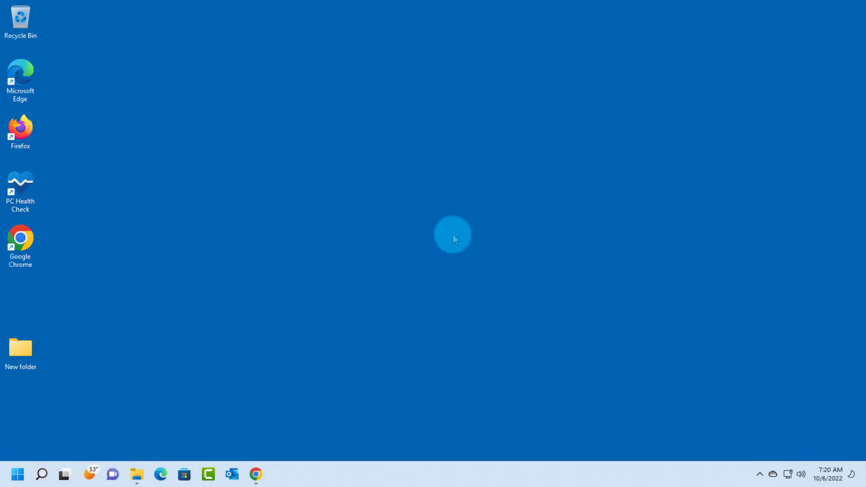
pyautogui.moveTo(393, 165)
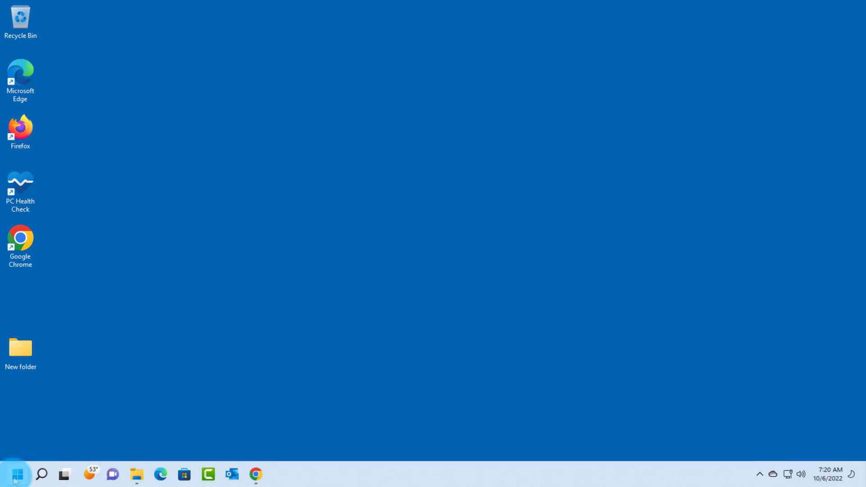
# Step: Check the current Windows version with winver, then move the PC Health Check shortcut toward the desktop centre
pyautogui.write('winver')
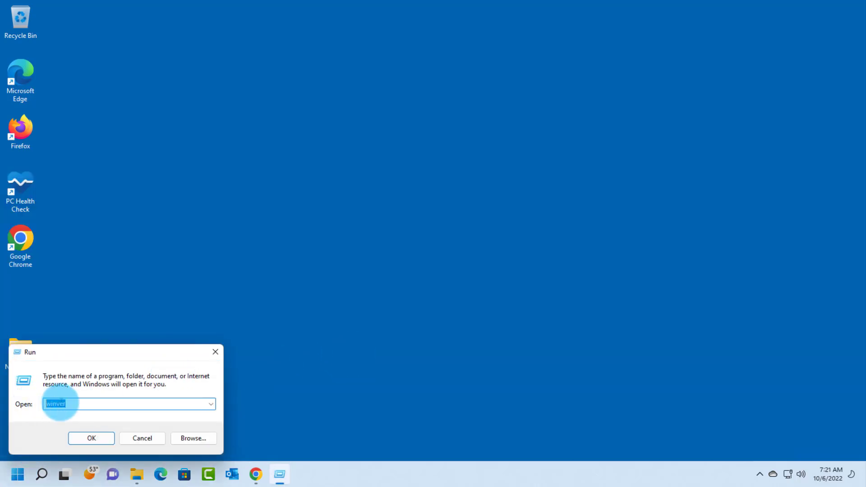
pyautogui.click(91, 439)
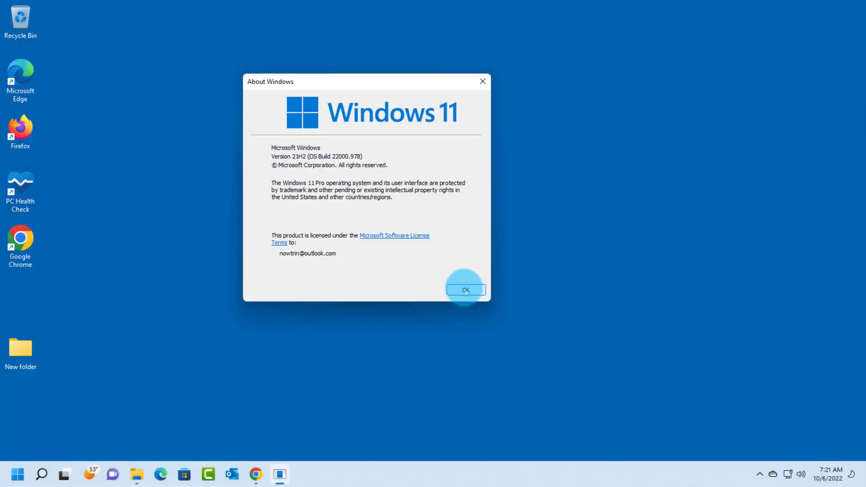
pyautogui.click(466, 290)
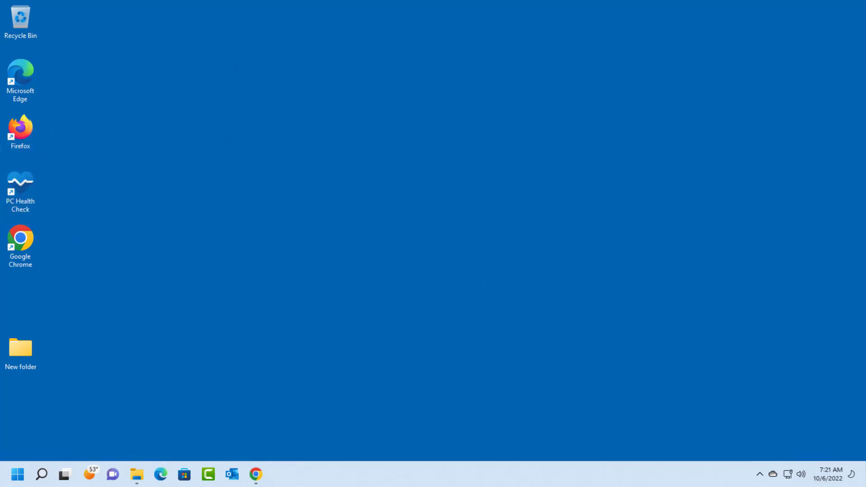
pyautogui.moveTo(21, 187); pyautogui.dragTo(225, 191)
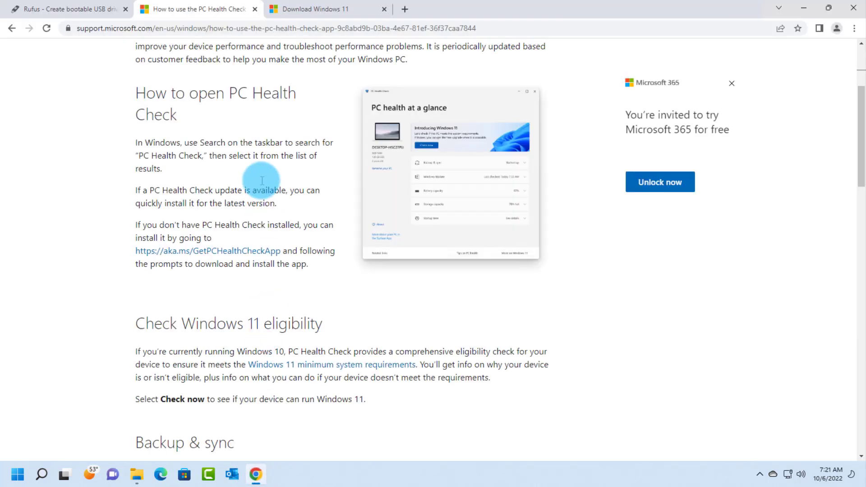
pyautogui.moveTo(309, 168)
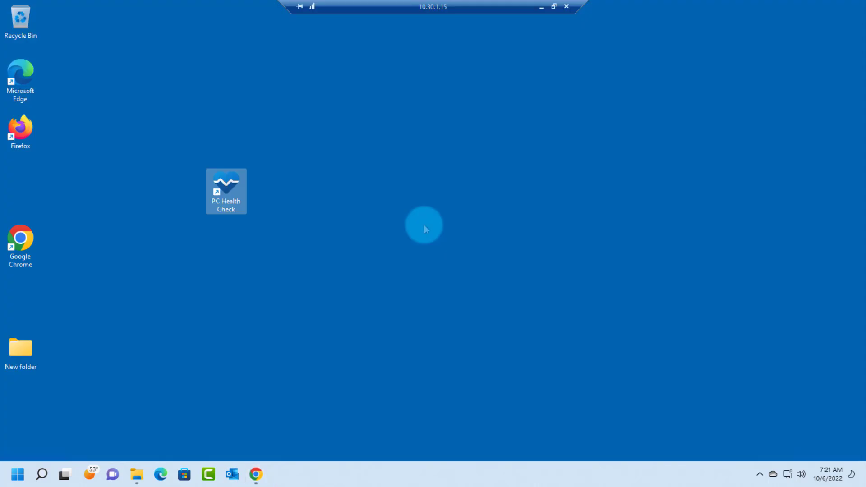
# Step: Run PC Health Check's Windows 11 eligibility check, review all results, then close the app
pyautogui.doubleClick(226, 186)
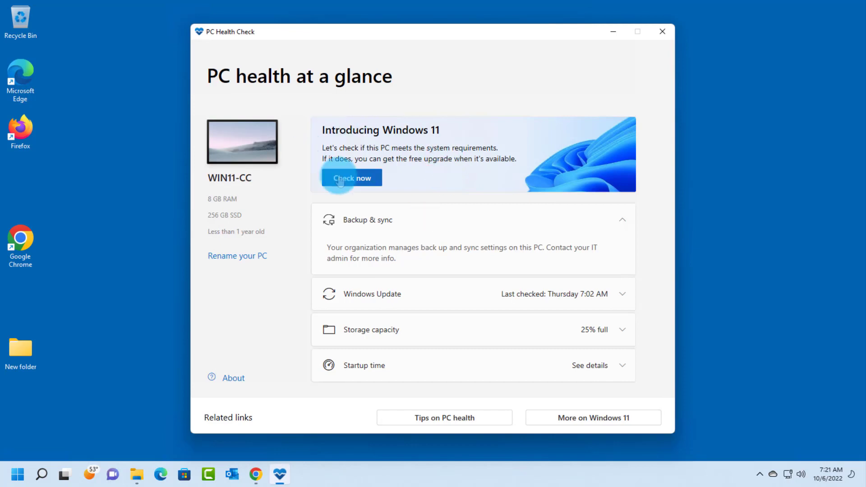
pyautogui.click(352, 178)
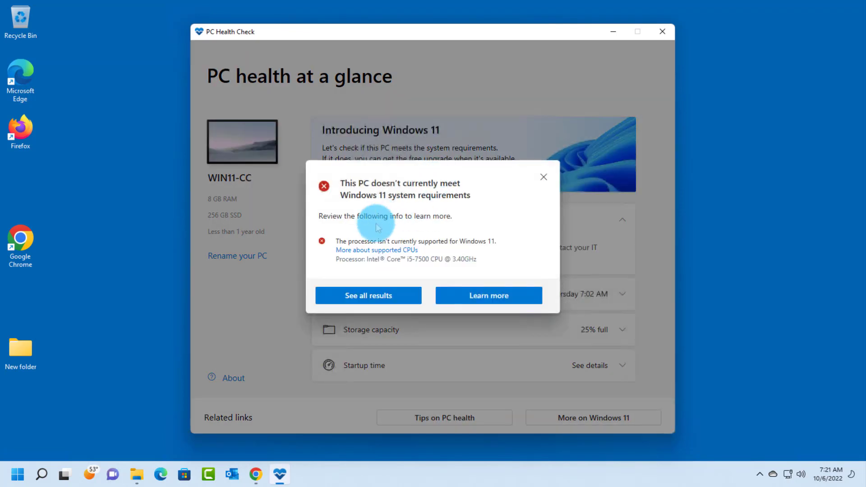
pyautogui.moveTo(343, 192)
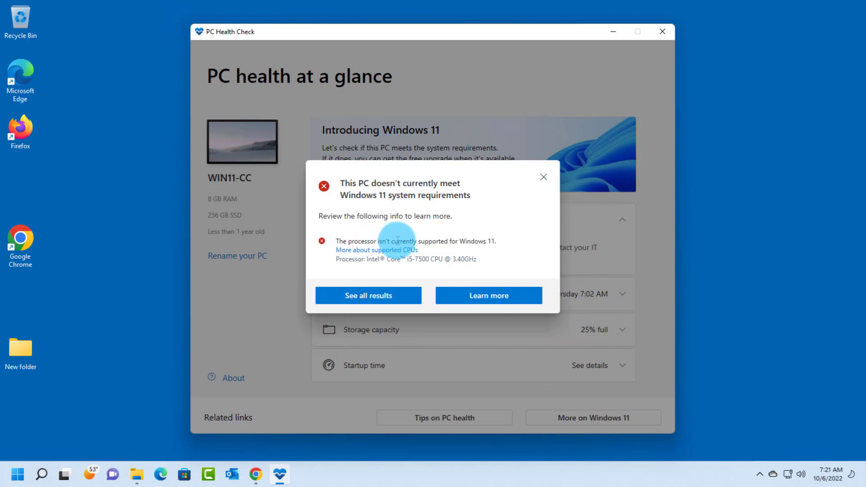
pyautogui.moveTo(453, 247)
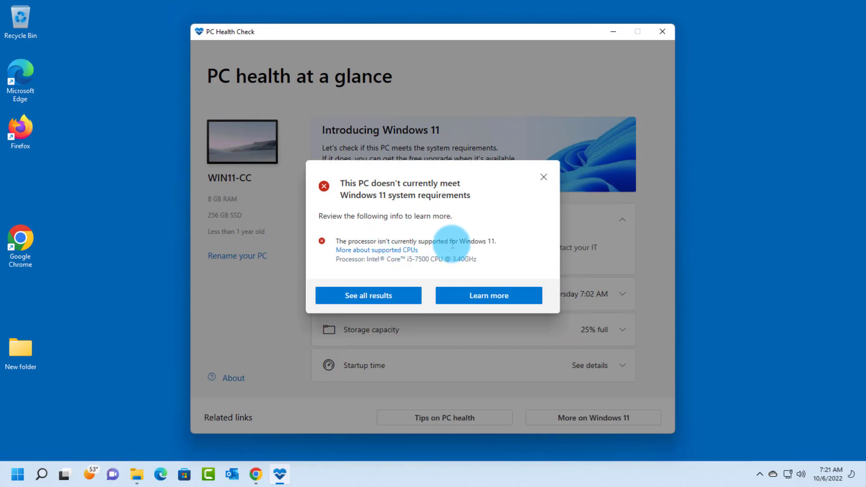
pyautogui.moveTo(368, 295)
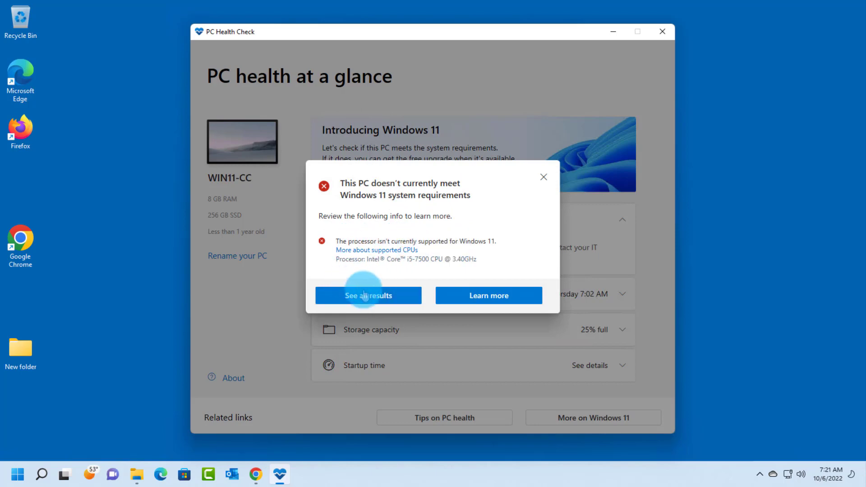
pyautogui.click(368, 295)
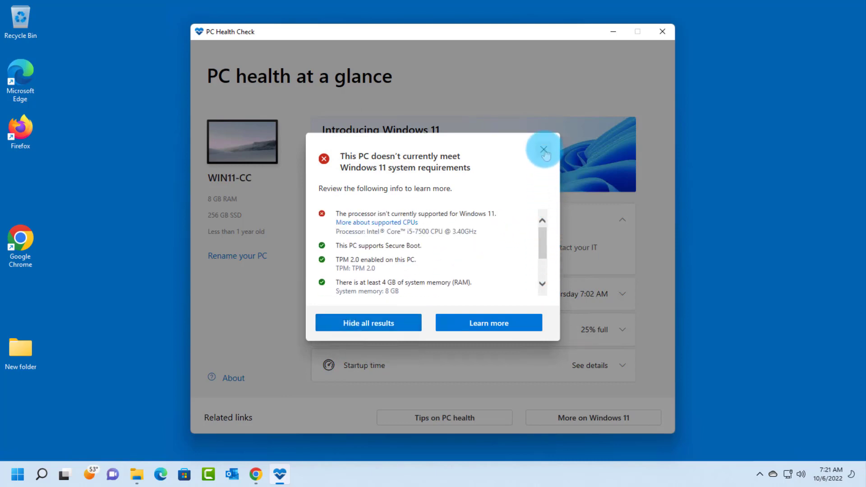
pyautogui.click(546, 154)
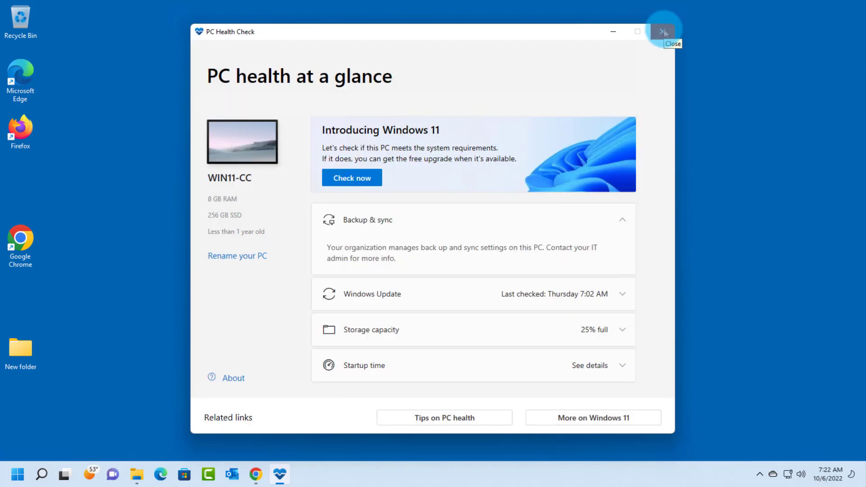
pyautogui.click(664, 31)
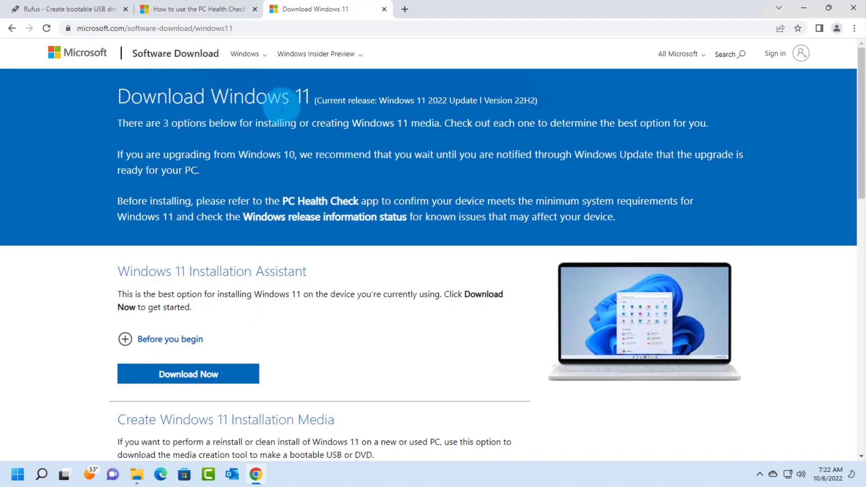
pyautogui.moveTo(463, 100)
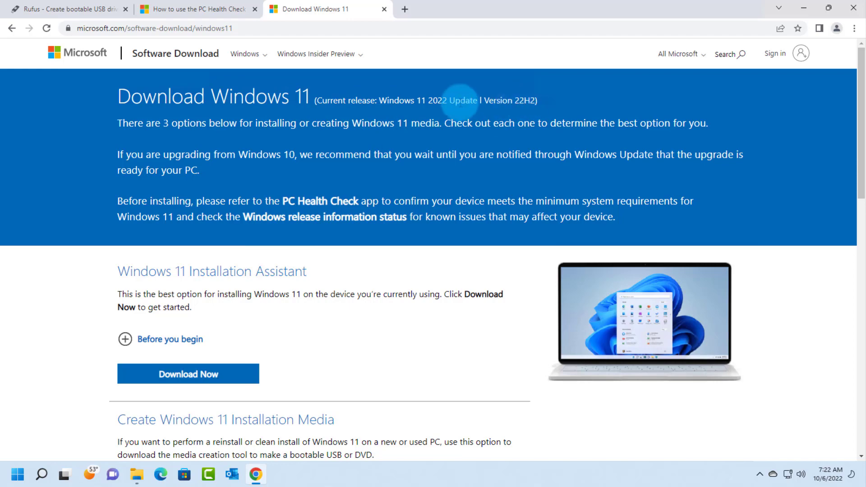
# Step: Choose the Windows 11 multi-edition ISO download and select English (United States) as the product language
pyautogui.scroll(-3)
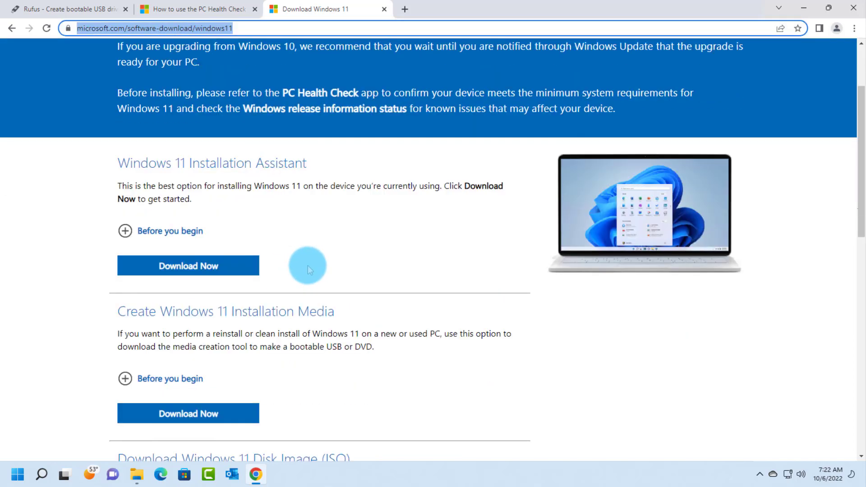
pyautogui.scroll(-3)
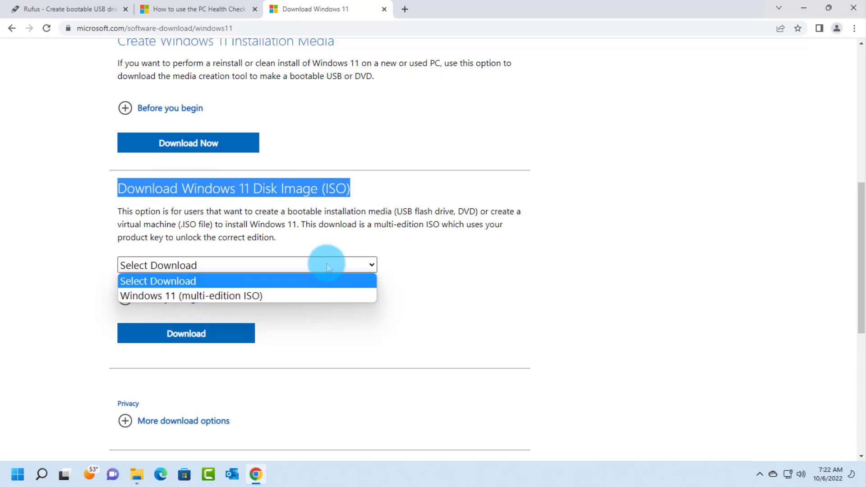
pyautogui.click(190, 296)
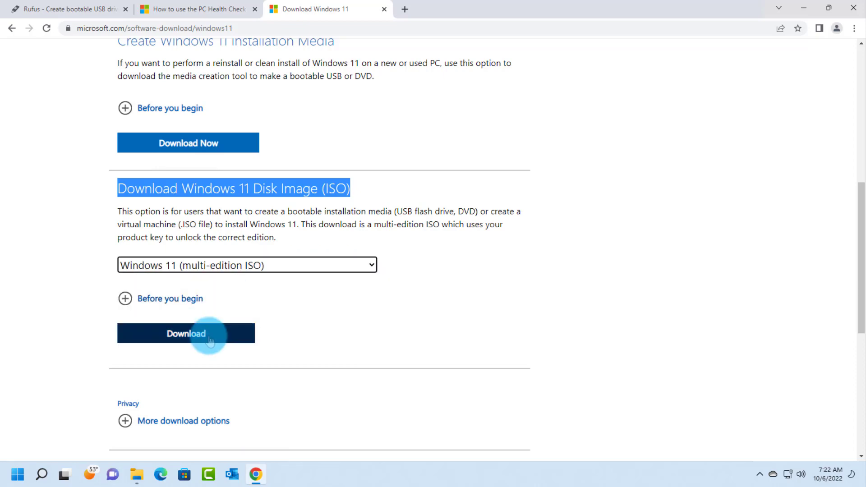
pyautogui.click(186, 334)
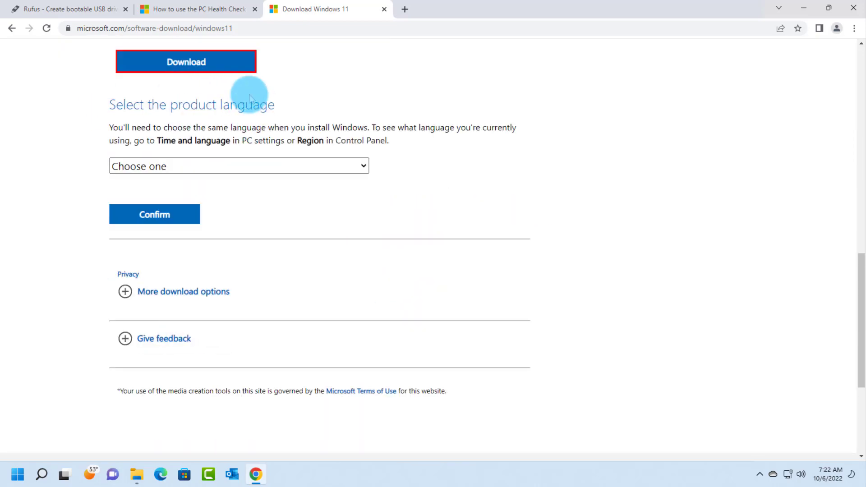
pyautogui.click(239, 166)
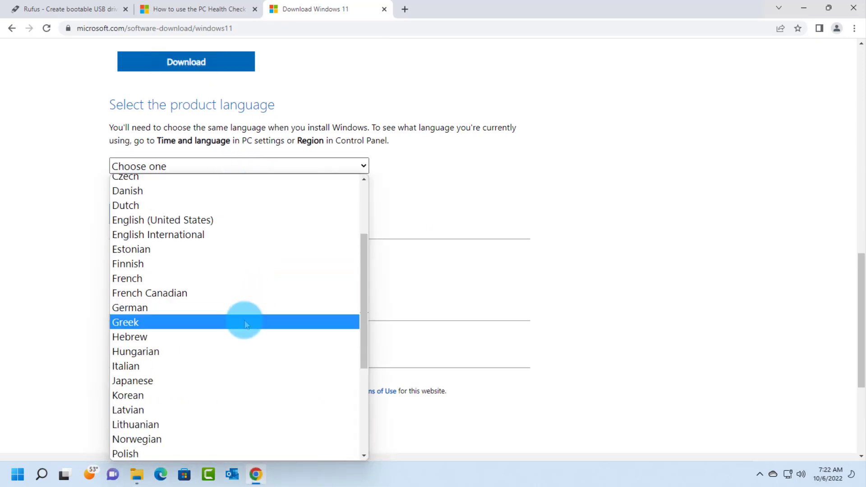
pyautogui.click(162, 220)
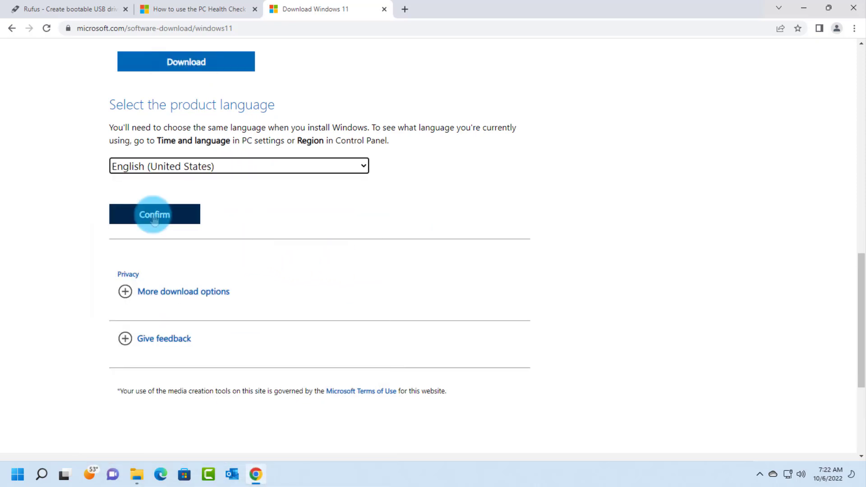
# Step: Confirm the language and download the 64-bit Windows 11 22H2 English ISO
pyautogui.click(154, 215)
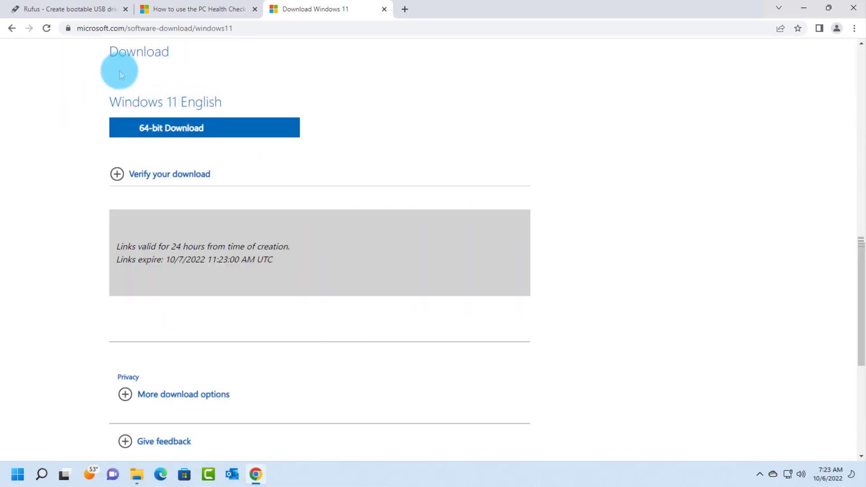
pyautogui.moveTo(176, 130)
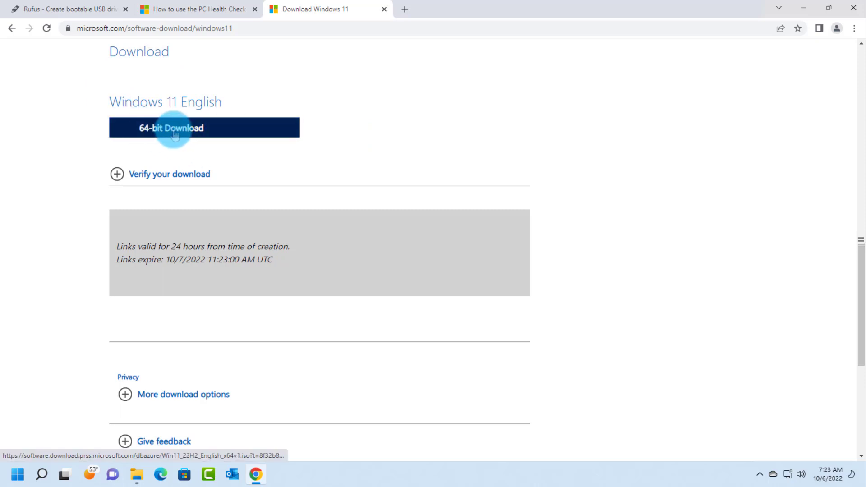
pyautogui.click(177, 128)
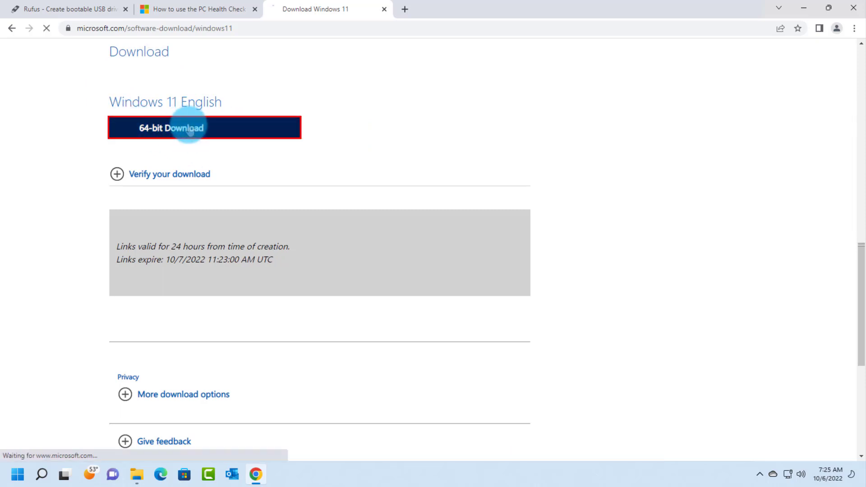
pyautogui.click(183, 129)
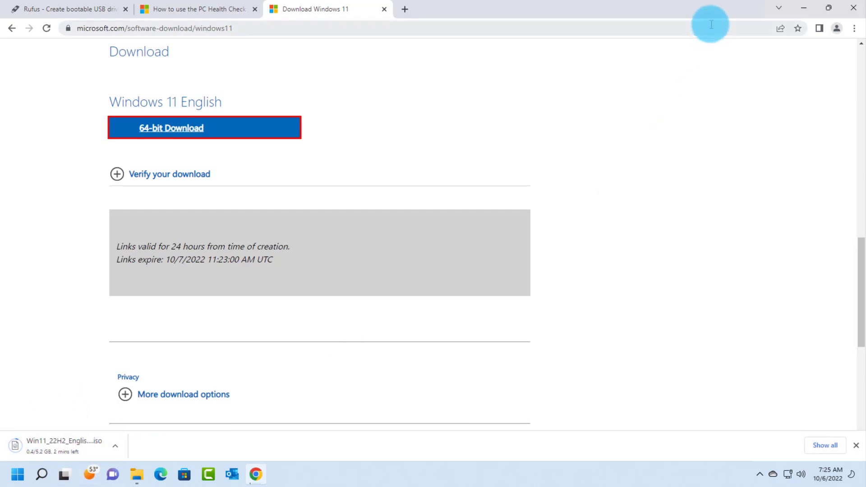
pyautogui.moveTo(803, 92)
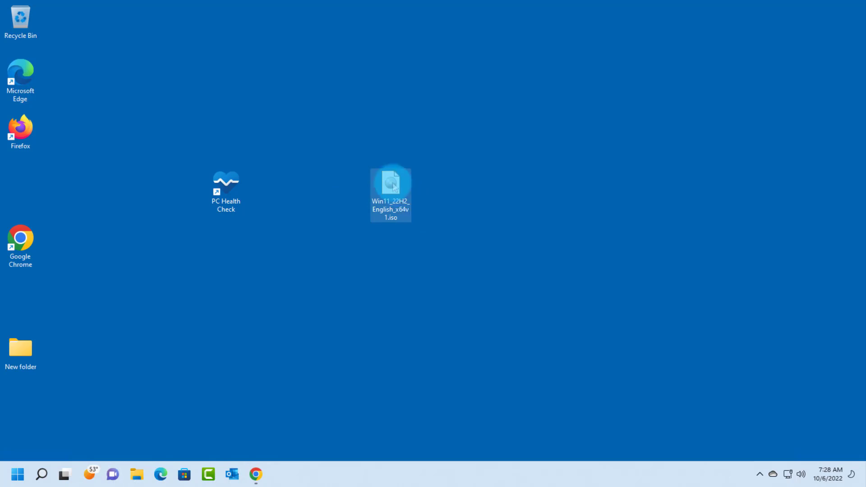
# Step: Mount the downloaded Windows 11 ISO from the desktop
pyautogui.rightClick(392, 185)
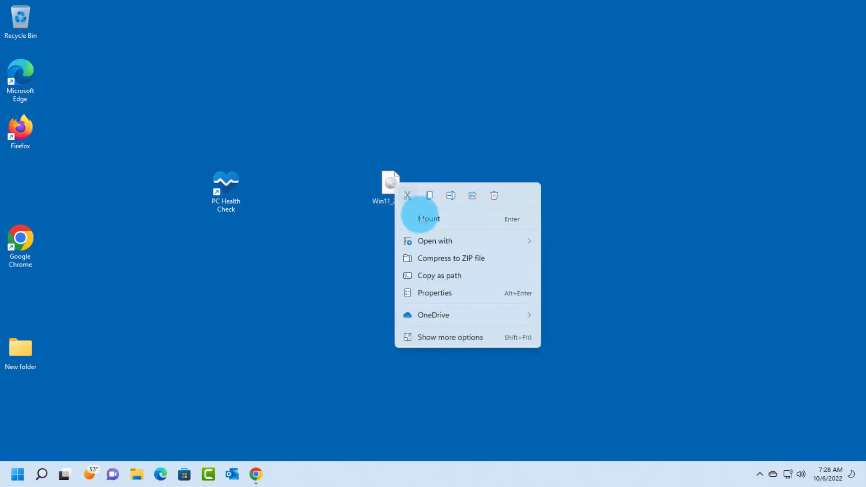
pyautogui.click(429, 218)
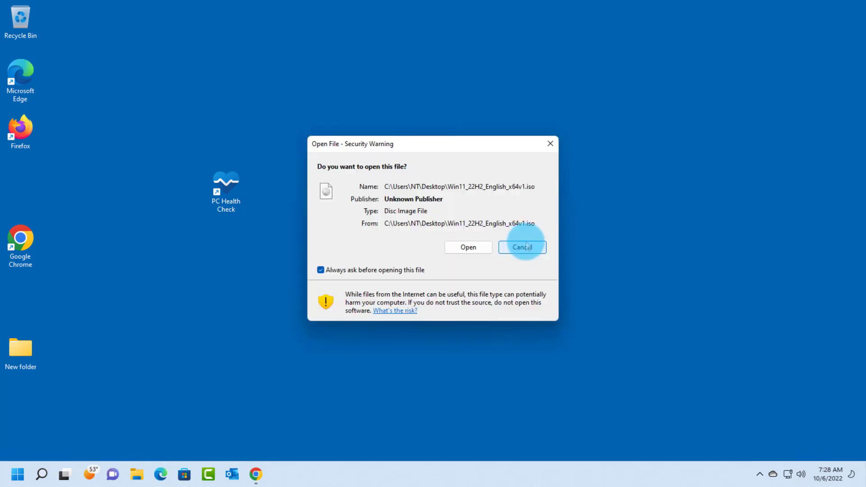
# Step: Allow the disc image to open and launch setup.exe from the mounted drive, opting out of improvement data
pyautogui.click(468, 248)
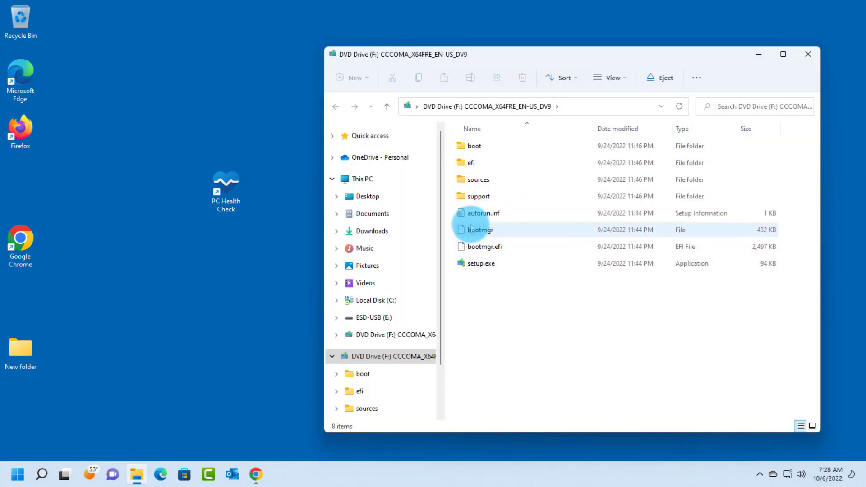
pyautogui.click(481, 263)
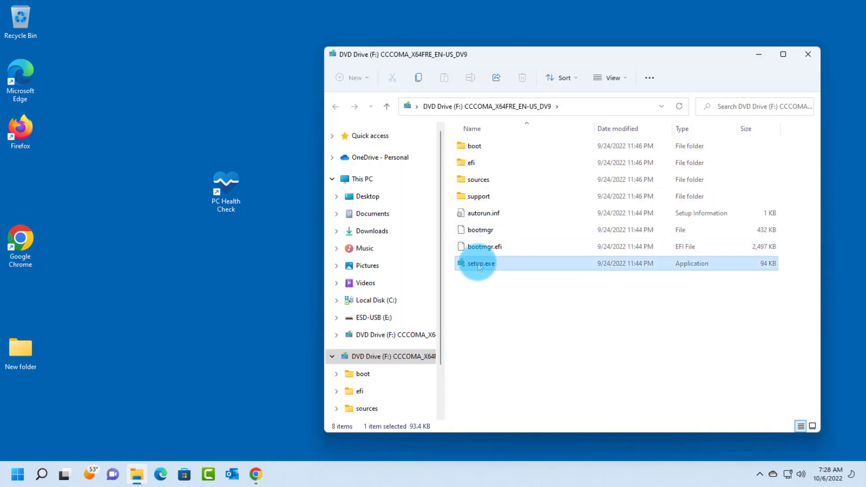
pyautogui.rightClick(480, 264)
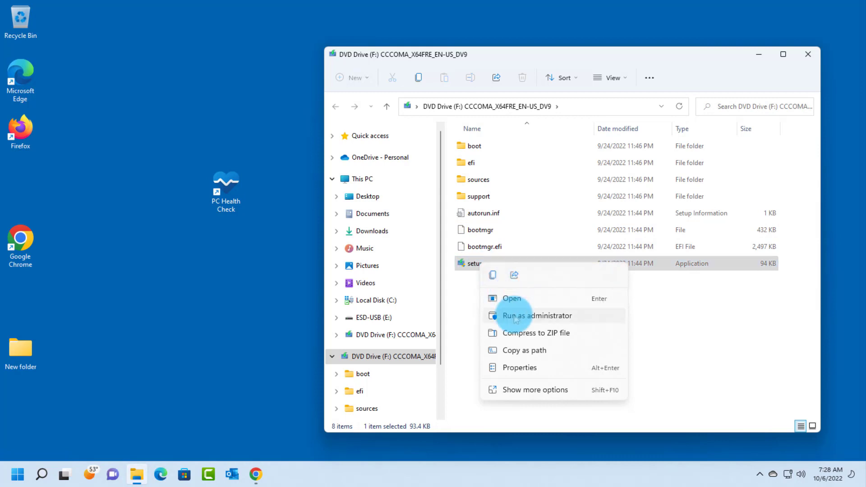
pyautogui.click(537, 316)
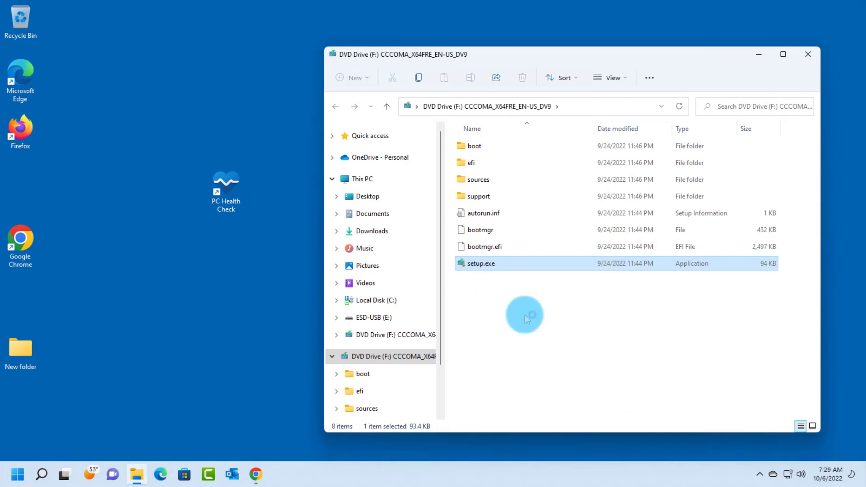
pyautogui.doubleClick(481, 264)
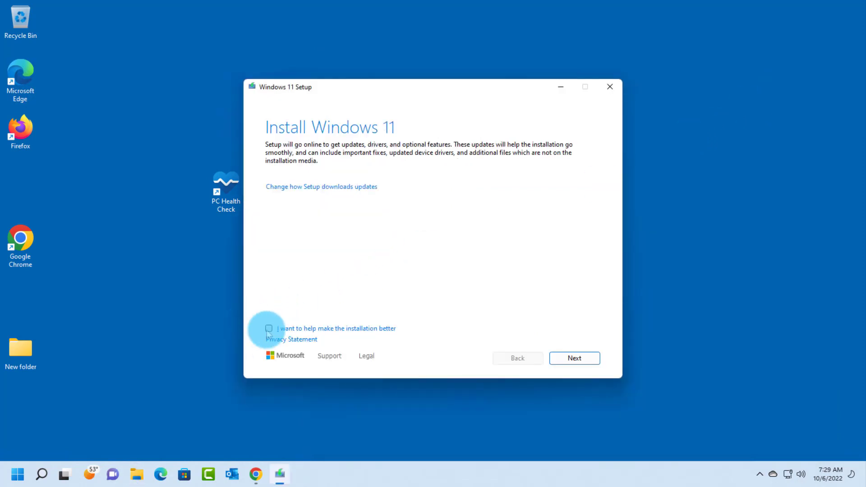
pyautogui.click(575, 359)
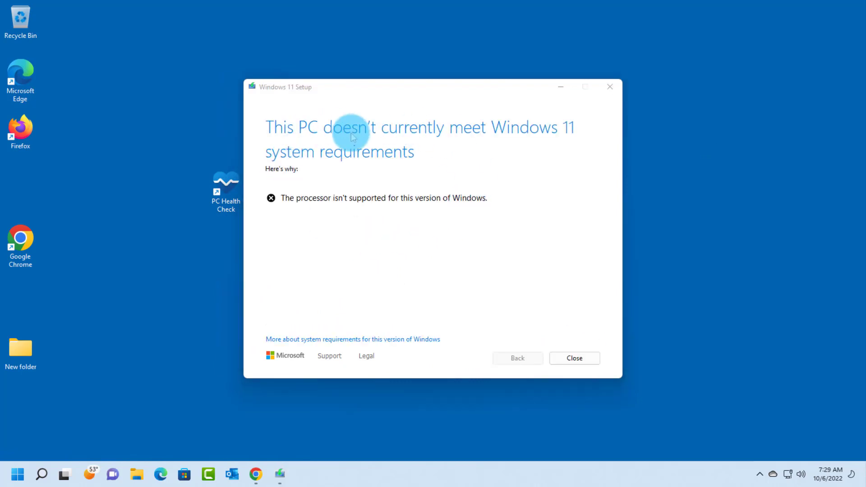
pyautogui.moveTo(421, 135)
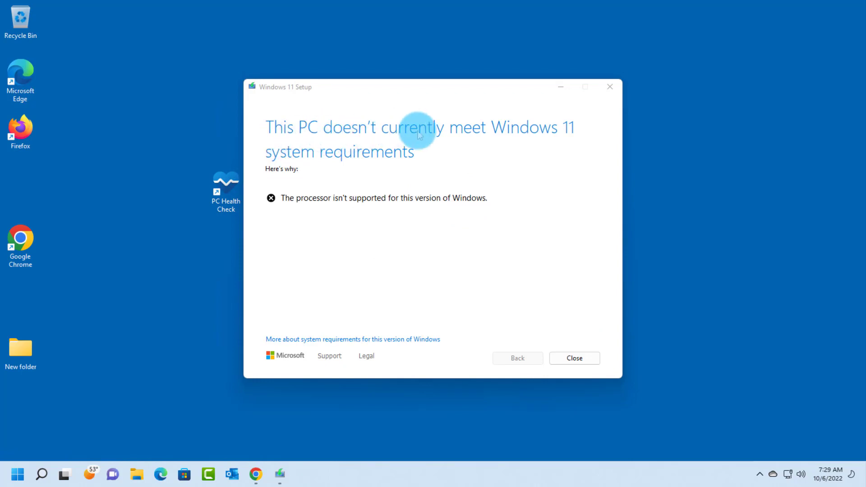
pyautogui.moveTo(370, 157)
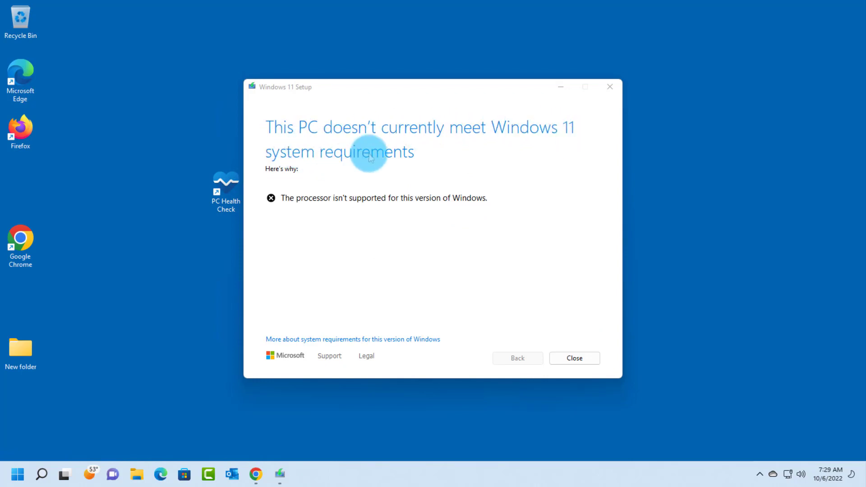
pyautogui.moveTo(354, 211)
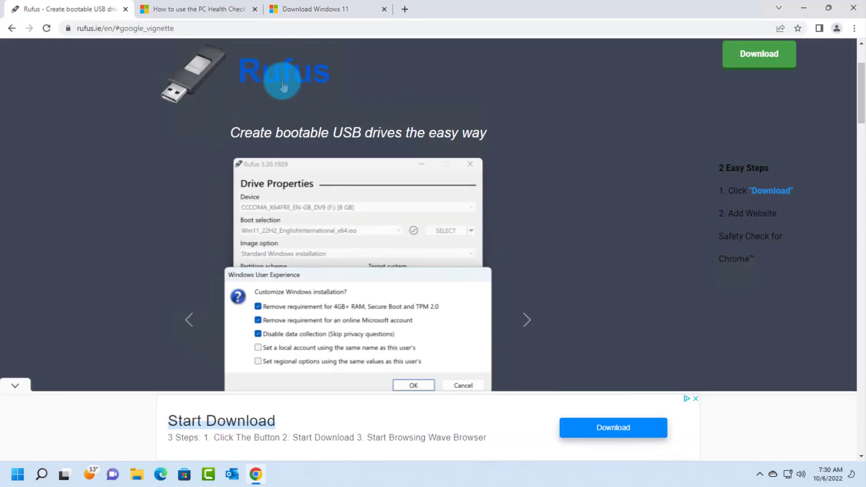
# Step: Scroll the rufus.ie page down to the Download section listing Rufus 3.20
pyautogui.scroll(-3)
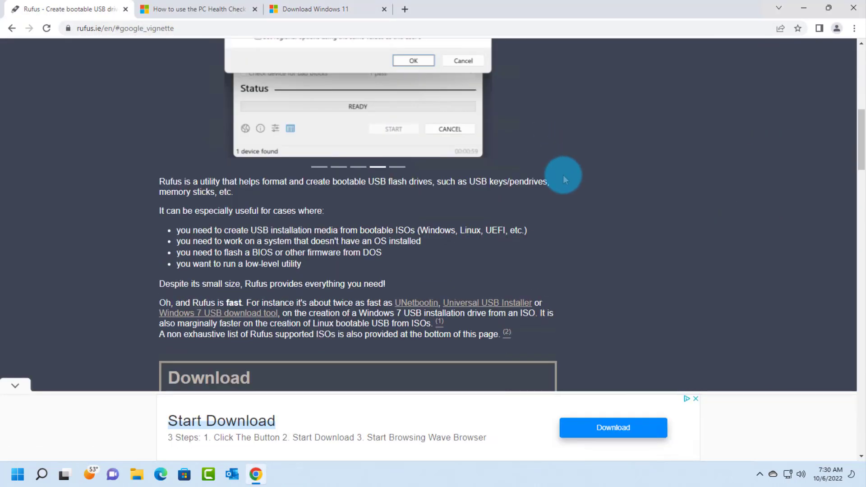
pyautogui.scroll(-3)
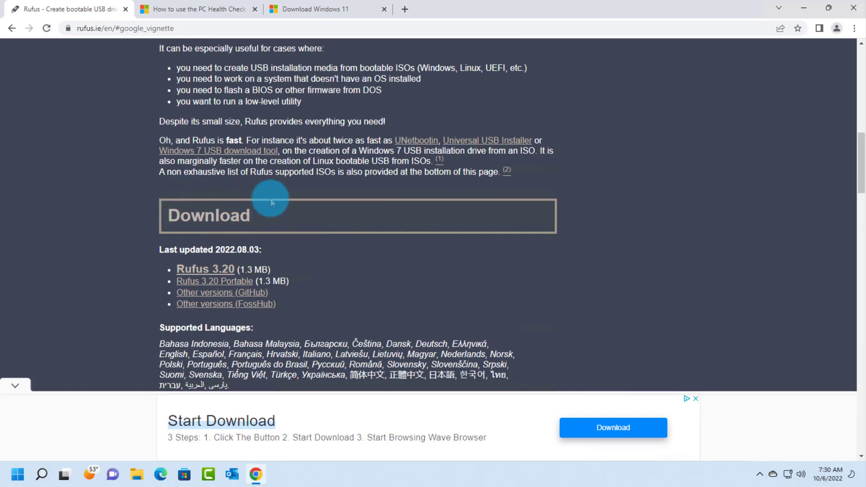
pyautogui.moveTo(205, 269)
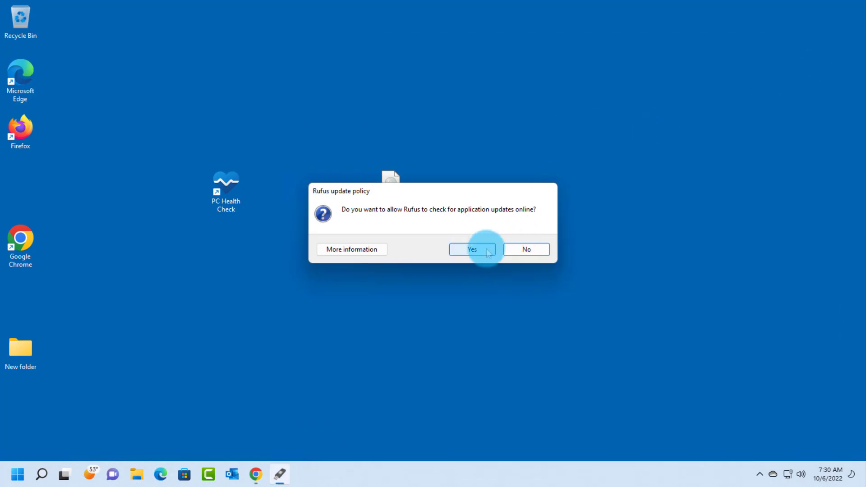
# Step: Allow Rufus update checks and load Win11_22H2_English_x64v1.iso from the Desktop as the boot image
pyautogui.click(473, 249)
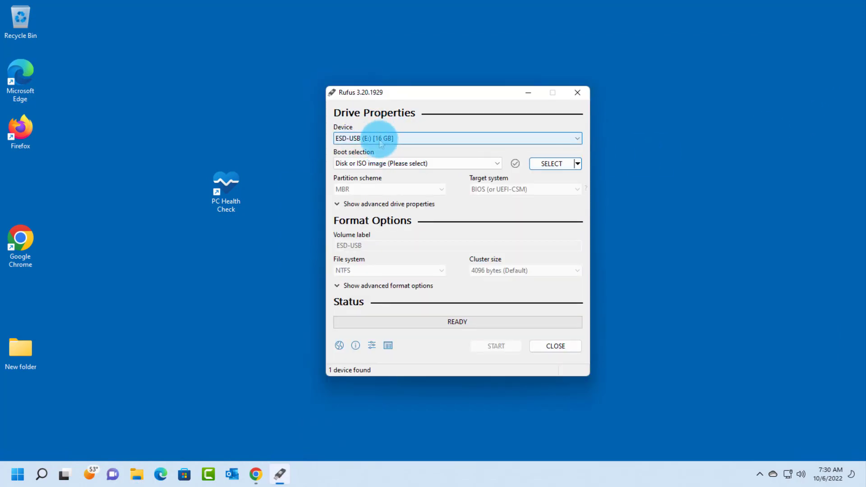
pyautogui.moveTo(388, 143)
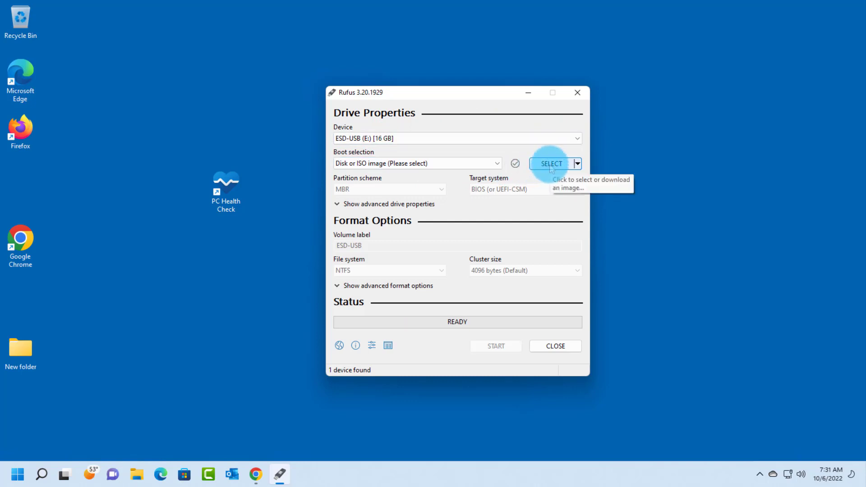
pyautogui.click(551, 164)
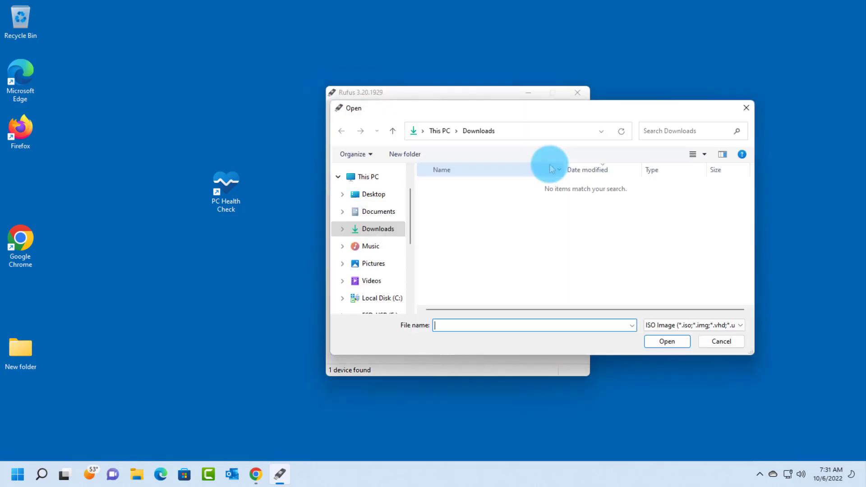
pyautogui.click(373, 194)
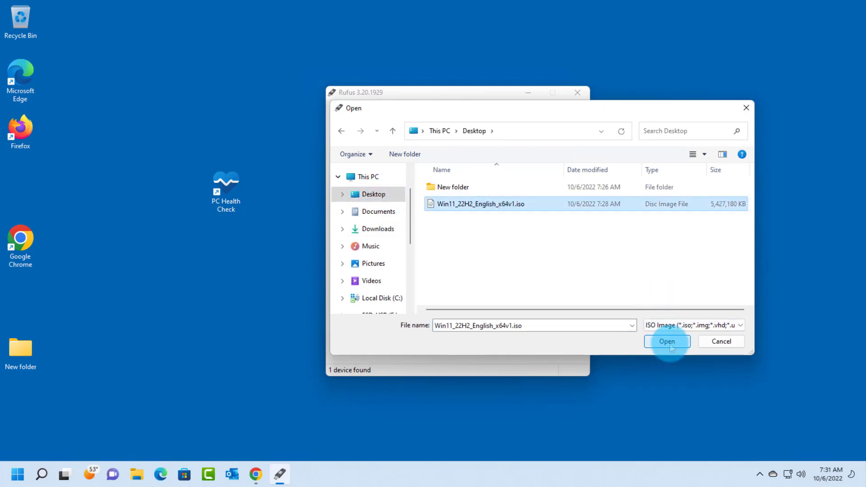
pyautogui.click(667, 341)
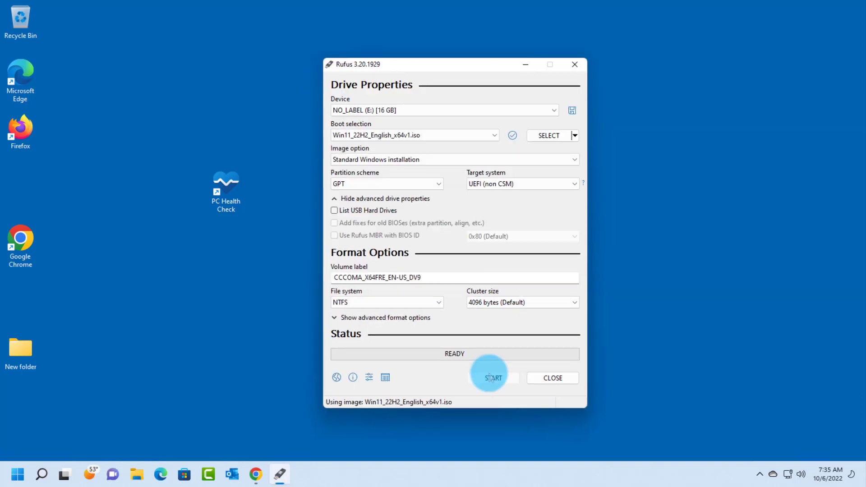
# Step: Start writing and accept the RAM, Secure Boot, TPM and online-account requirement removals
pyautogui.click(493, 379)
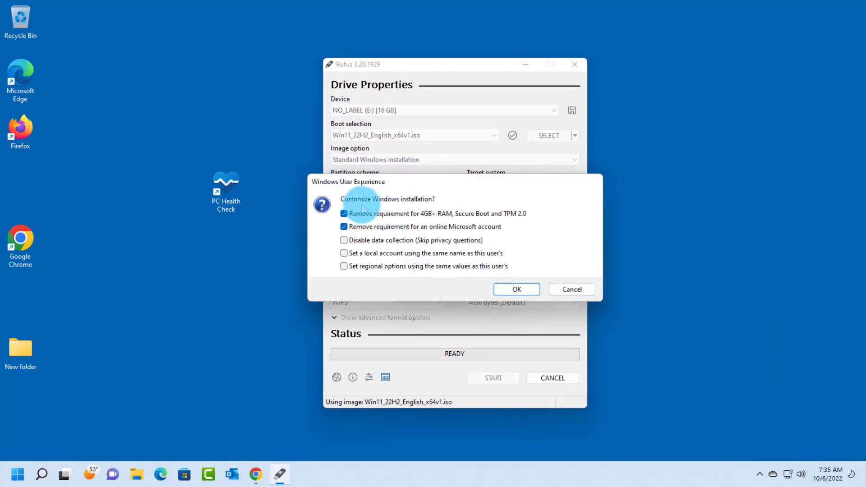
pyautogui.moveTo(389, 220)
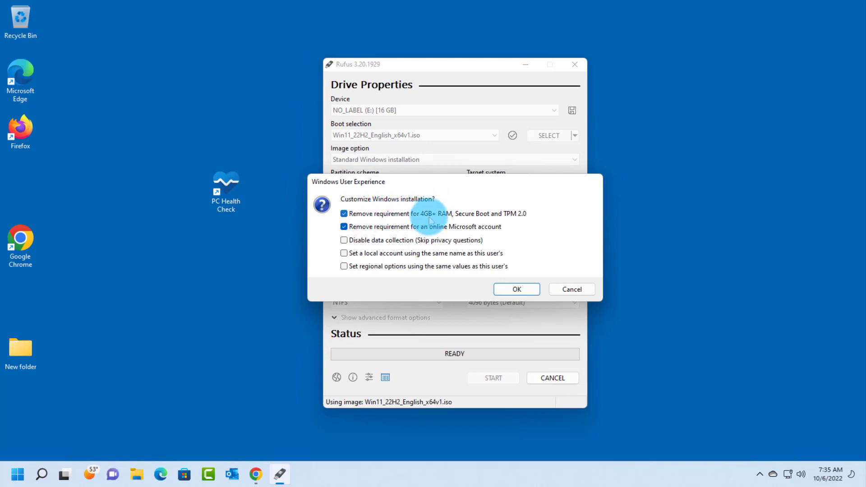
pyautogui.moveTo(506, 227)
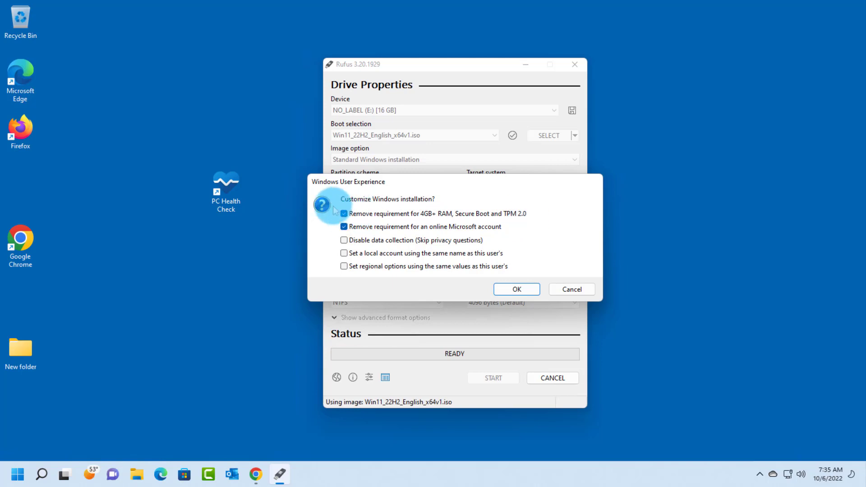
pyautogui.moveTo(248, 92)
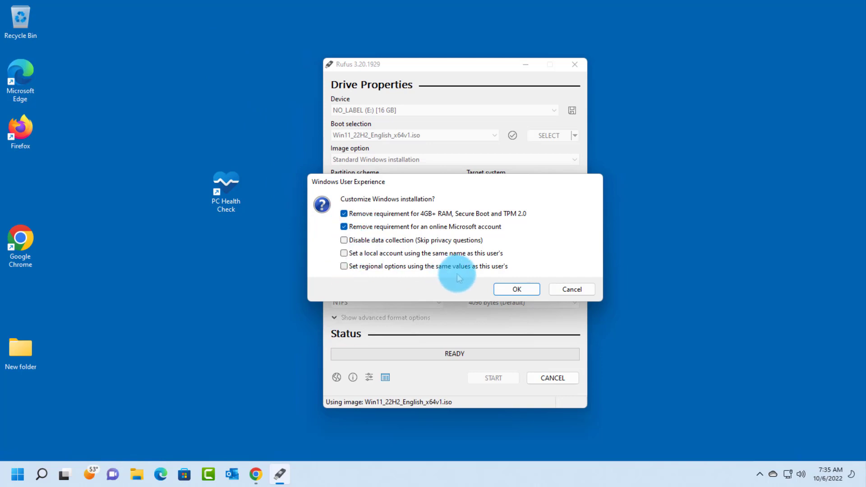
pyautogui.click(517, 289)
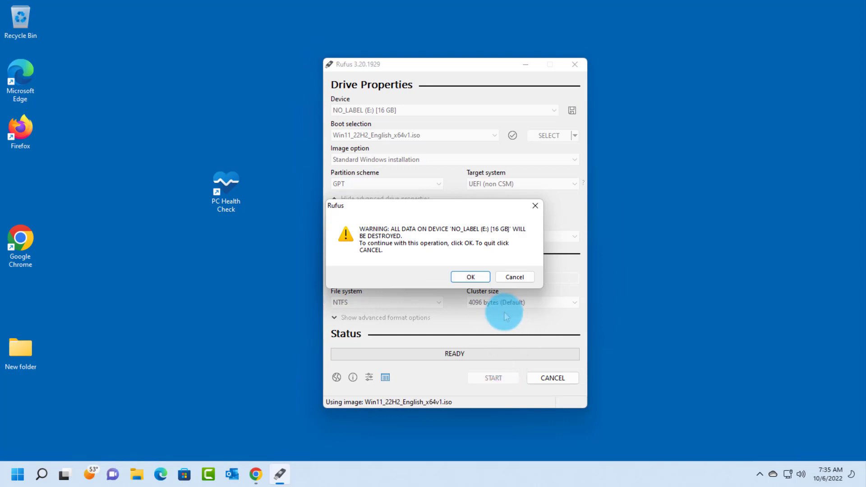
# Step: Confirm erasing the 16 GB USB drive so Rufus begins copying the ISO files
pyautogui.click(471, 277)
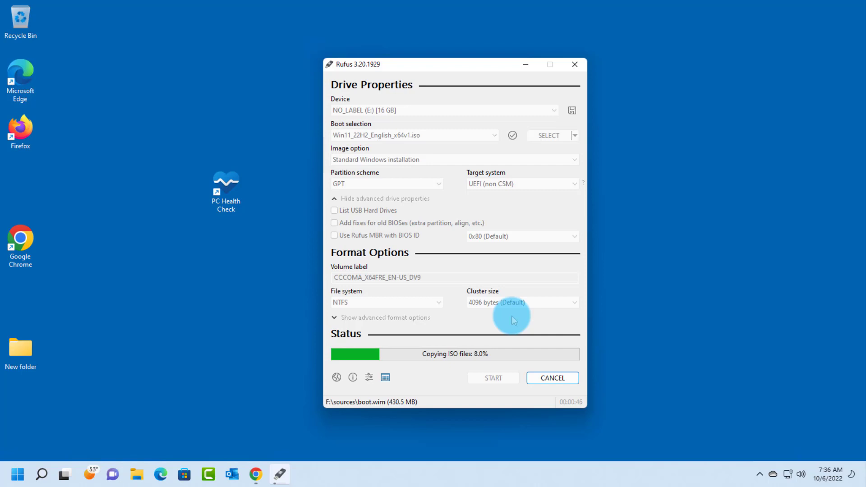
pyautogui.moveTo(784, 205)
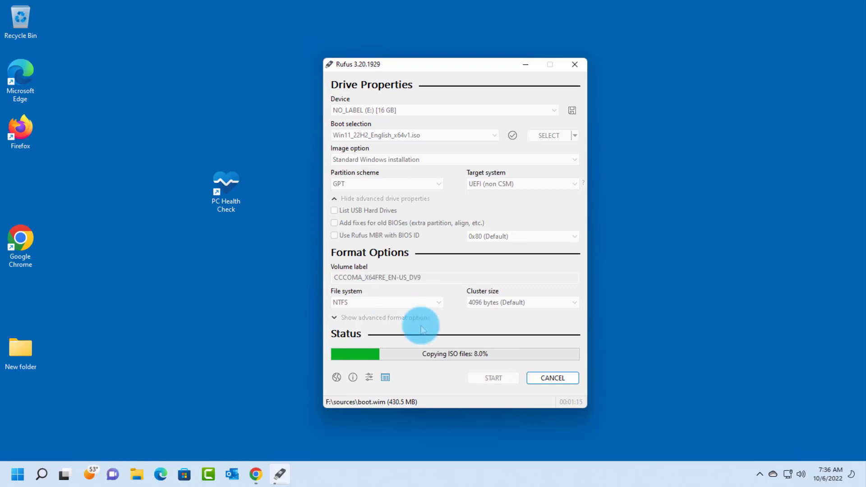
pyautogui.moveTo(505, 296)
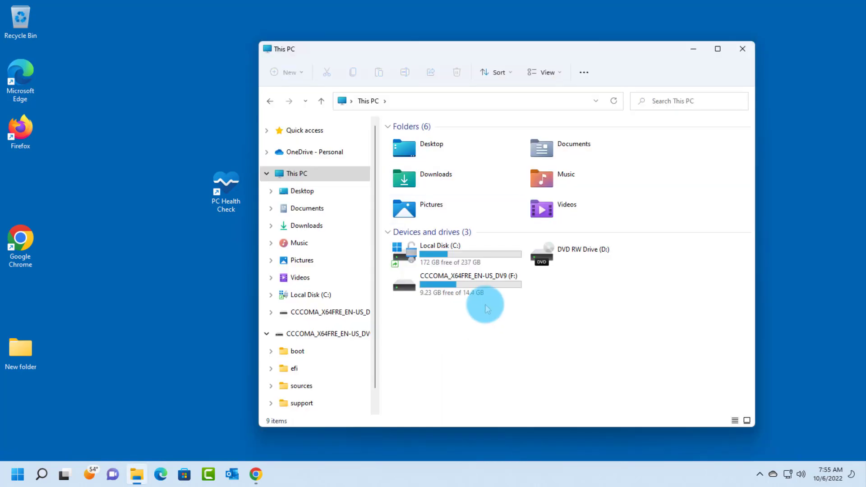
# Step: Open the CCCOMA_X64FRE_EN-US_DV9 drive and create a new folder on the desktop
pyautogui.doubleClick(451, 276)
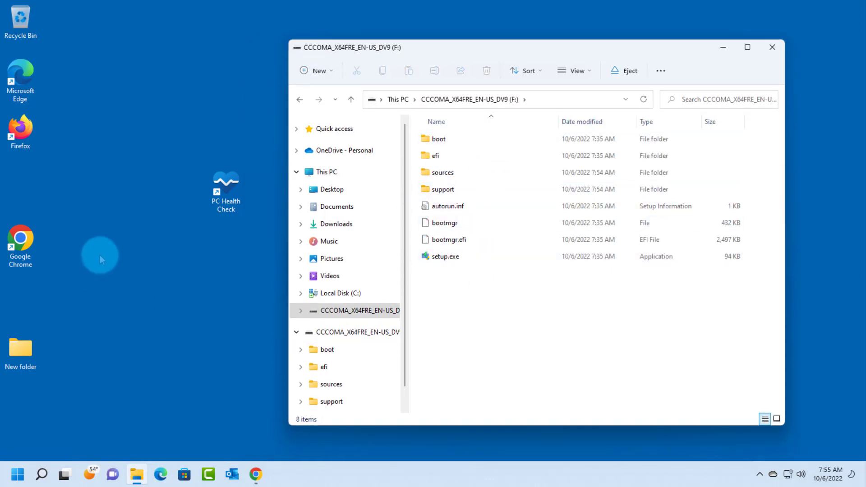
pyautogui.rightClick(101, 258)
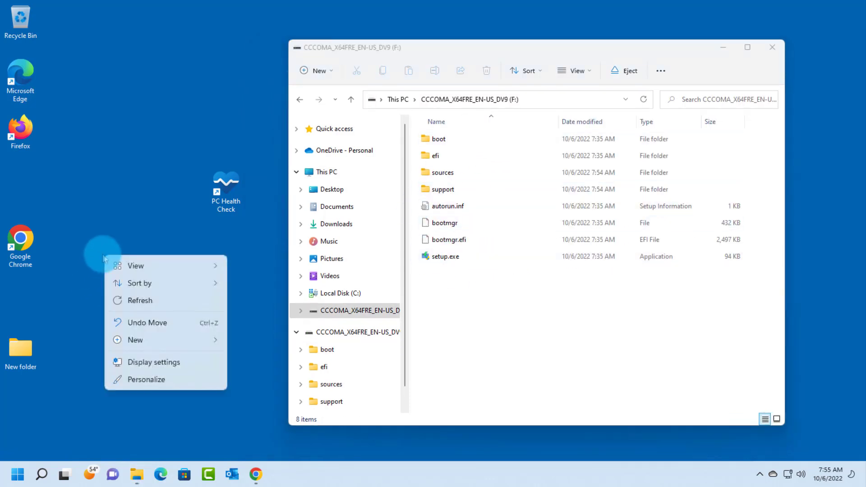
pyautogui.moveTo(143, 349)
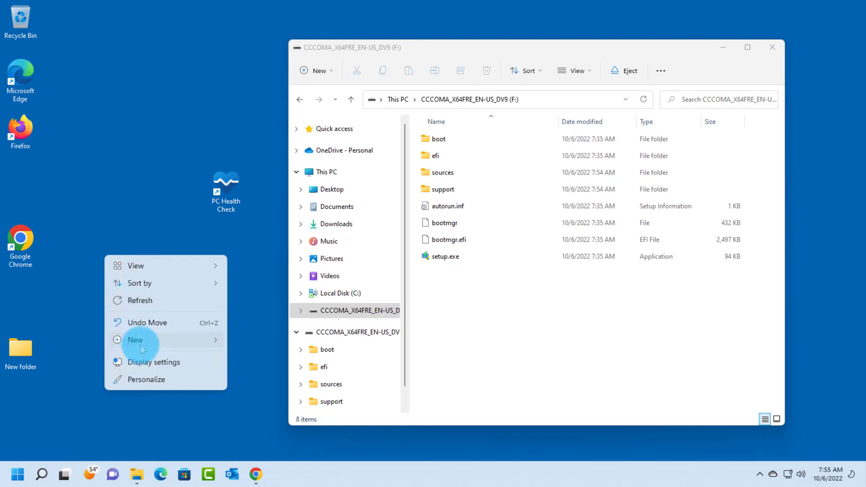
pyautogui.click(135, 339)
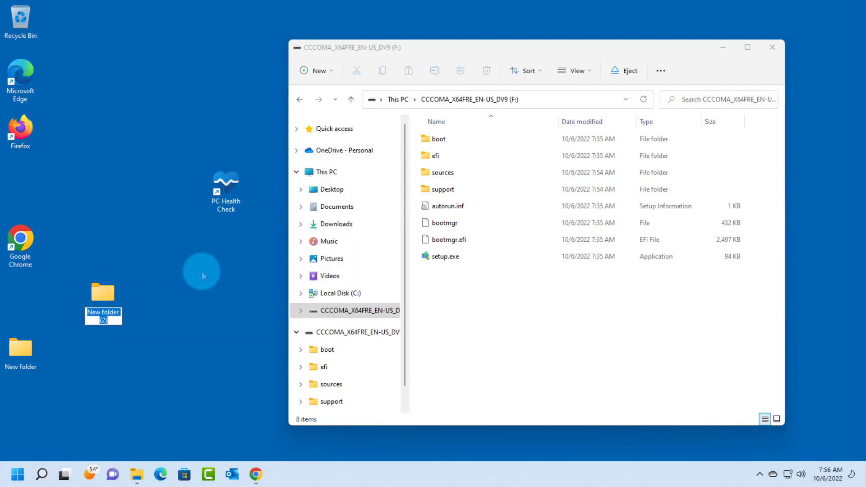
pyautogui.moveTo(155, 325)
pyautogui.write('usb')
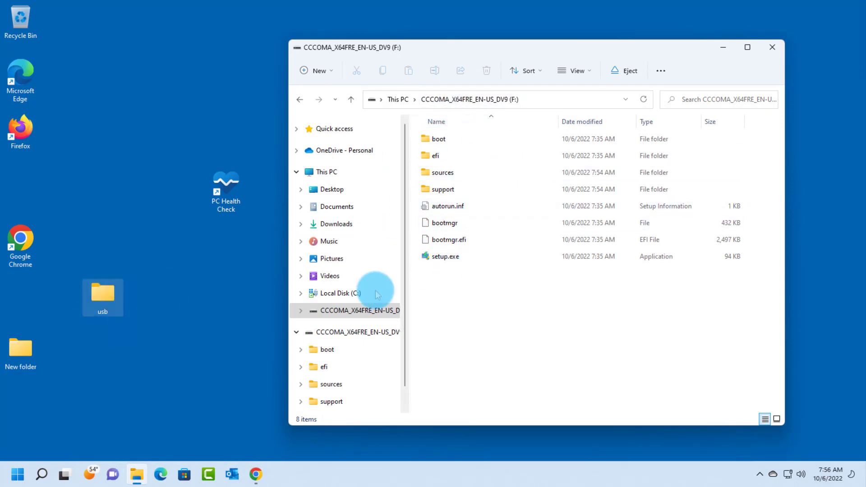
# Step: Copy all of the drive's files into the usb folder, close Explorer, and move the folder to the upper right
pyautogui.press('ctrl+a')
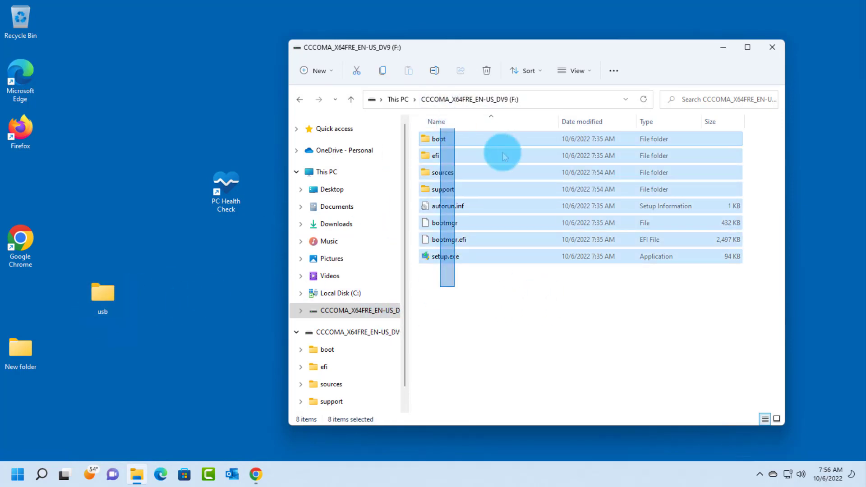
pyautogui.moveTo(500, 154); pyautogui.dragTo(122, 271)
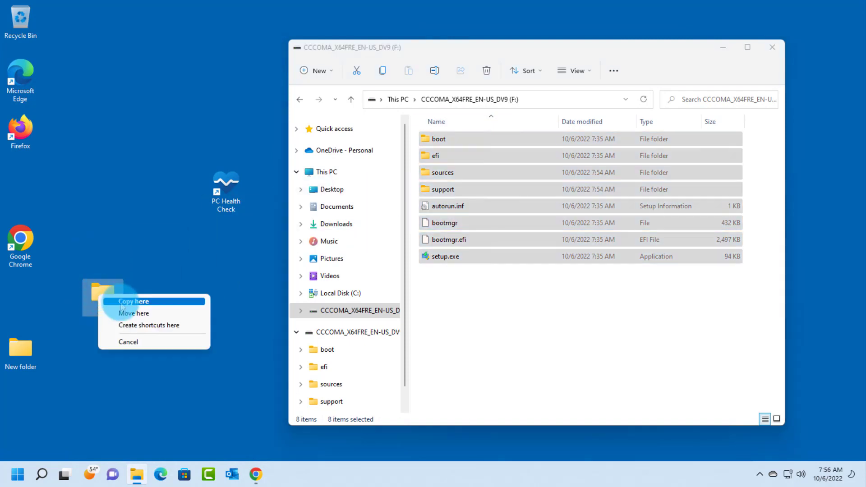
pyautogui.click(134, 302)
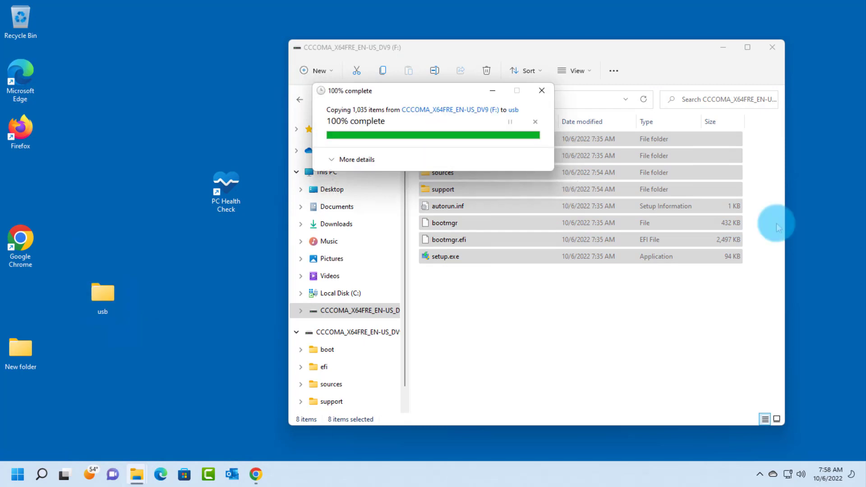
pyautogui.click(541, 90)
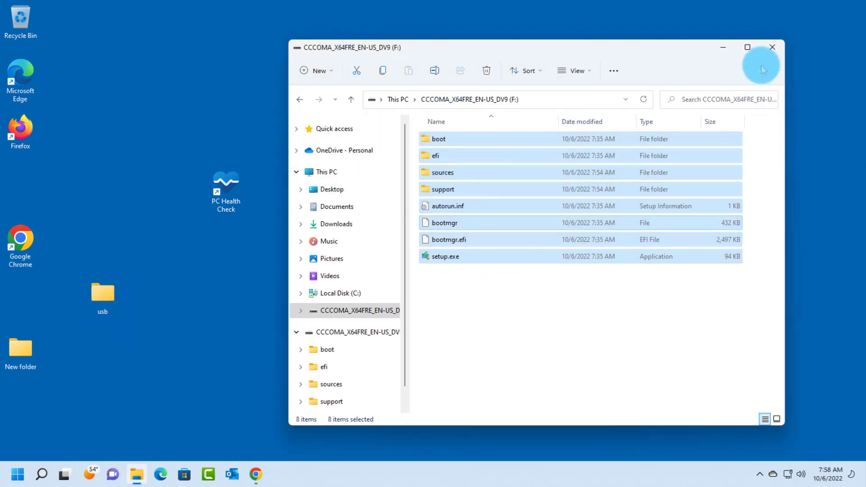
pyautogui.click(772, 47)
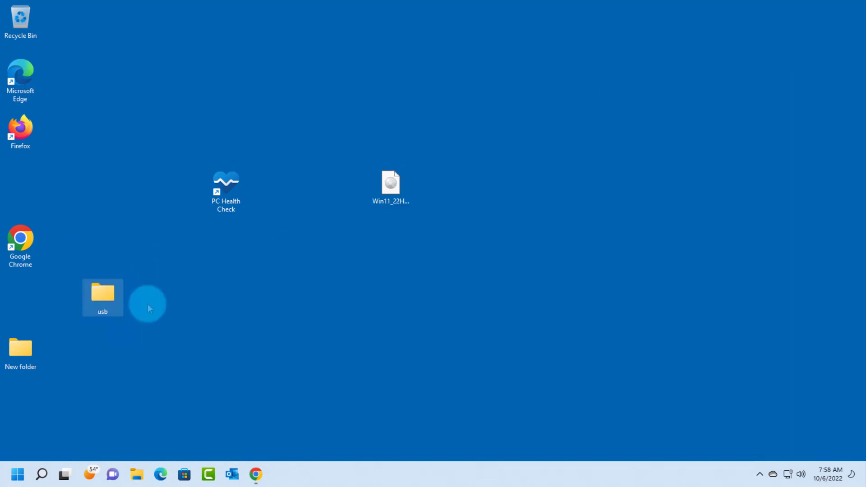
pyautogui.moveTo(102, 297); pyautogui.dragTo(555, 132)
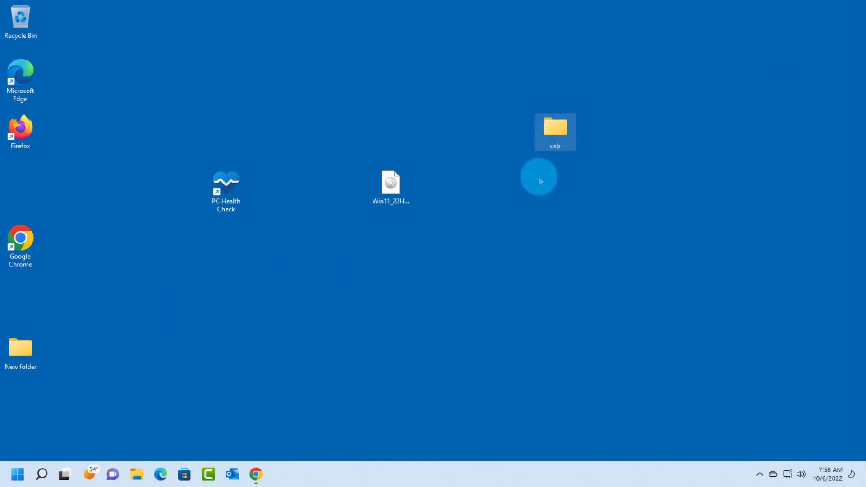
# Step: Launch setup.exe from the desktop usb folder to start Windows 11 Setup
pyautogui.doubleClick(555, 128)
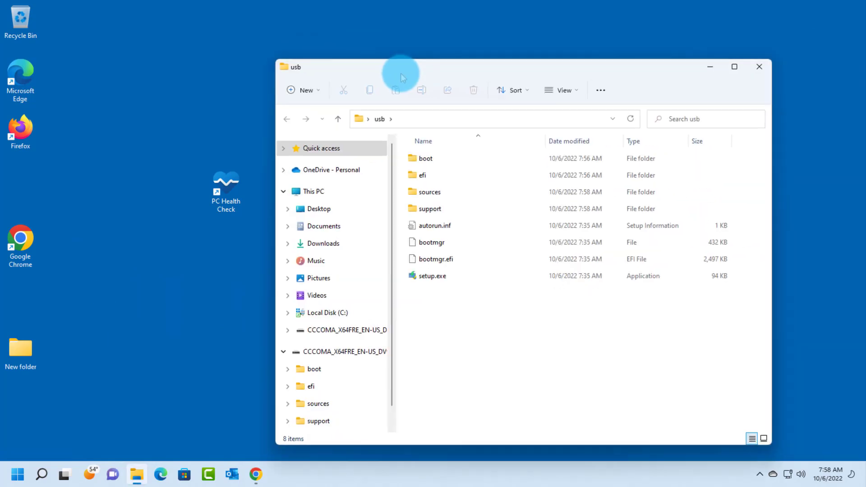
pyautogui.click(426, 229)
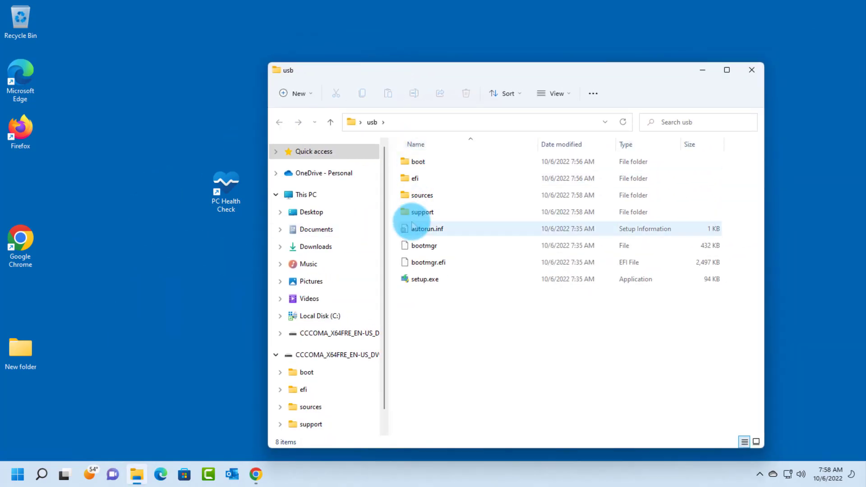
pyautogui.click(424, 280)
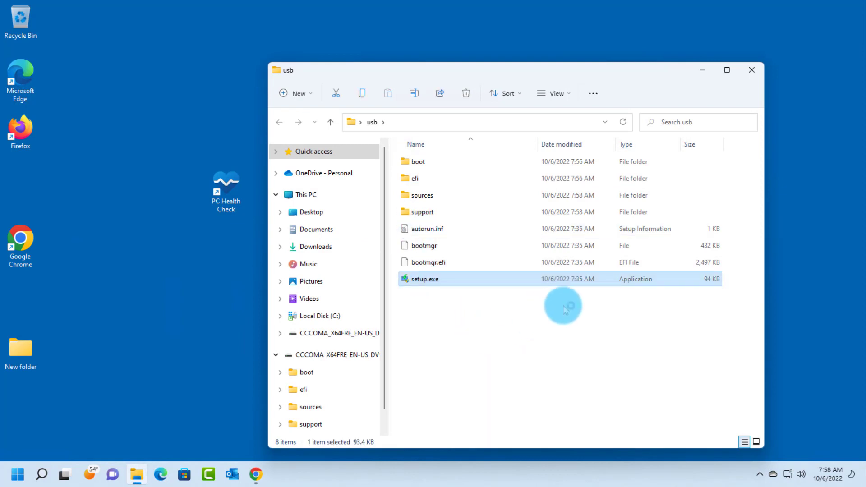
pyautogui.doubleClick(425, 280)
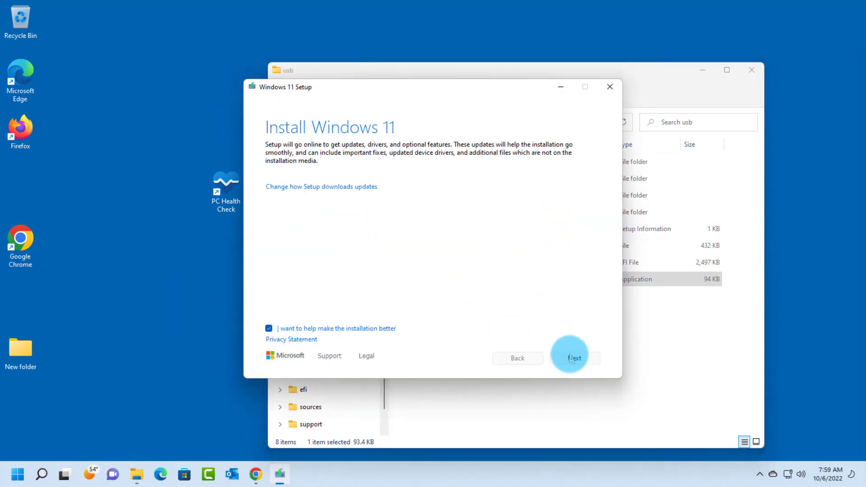
# Step: Continue past the Install Windows 11 page and accept the license terms to reach Ready to install
pyautogui.click(575, 357)
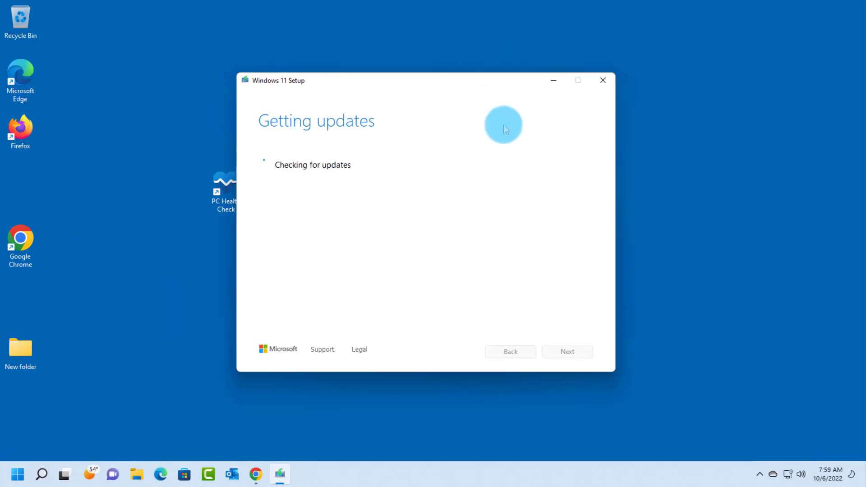
pyautogui.click(603, 80)
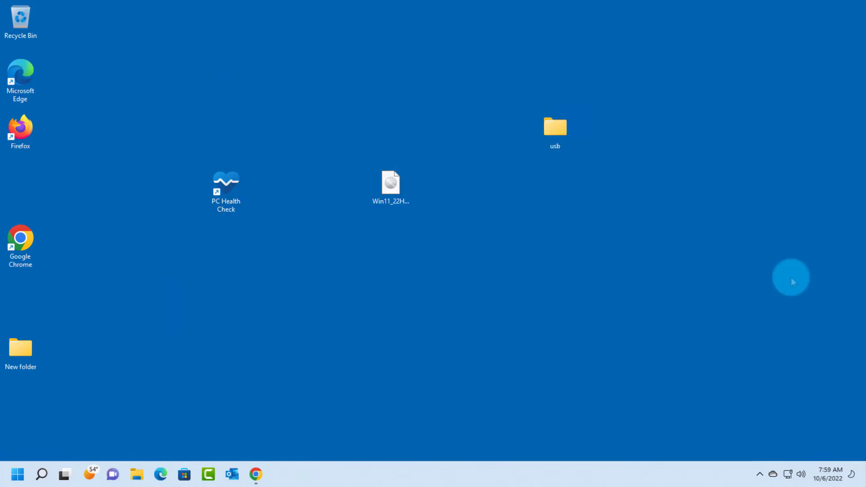
pyautogui.doubleClick(390, 182)
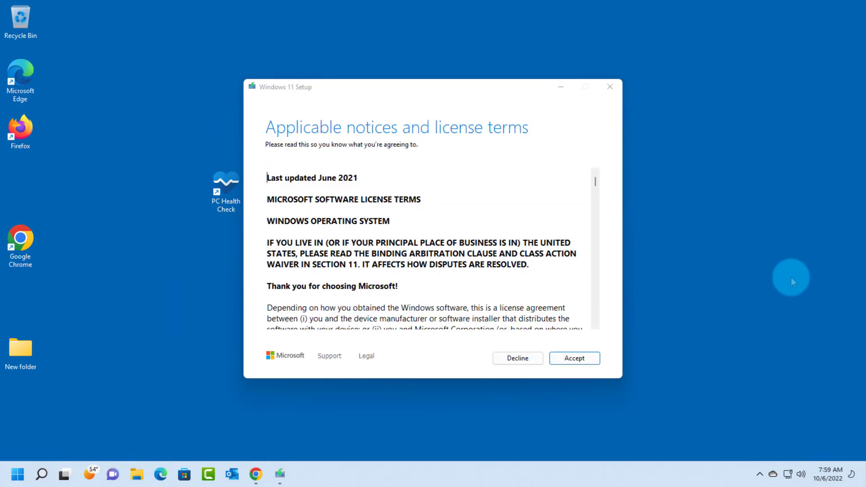
pyautogui.click(575, 359)
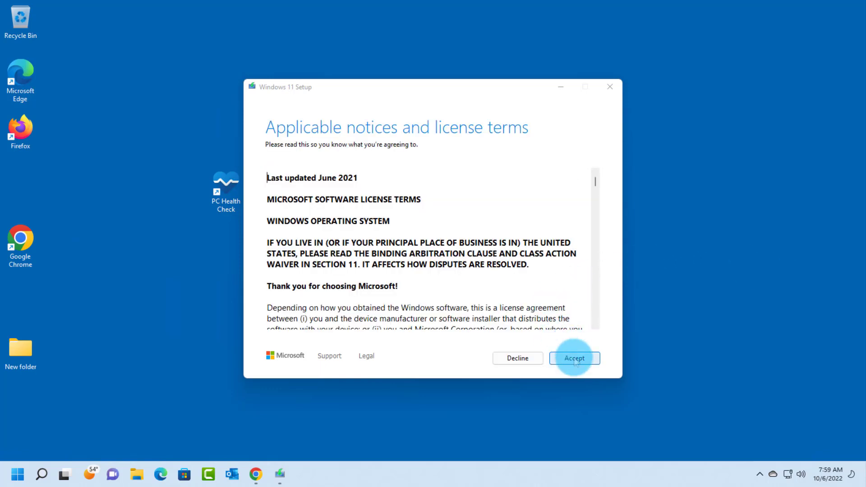
pyautogui.click(575, 358)
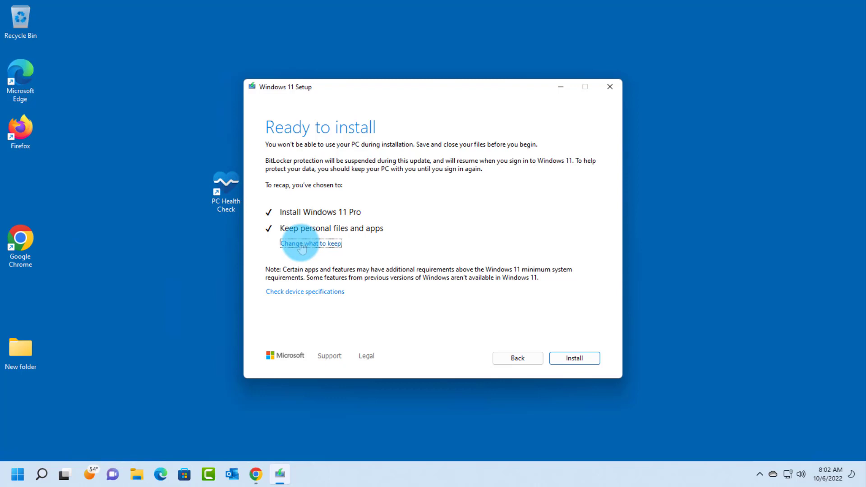
# Step: Review Choose what to keep, keep personal files and apps selected, and continue
pyautogui.click(310, 244)
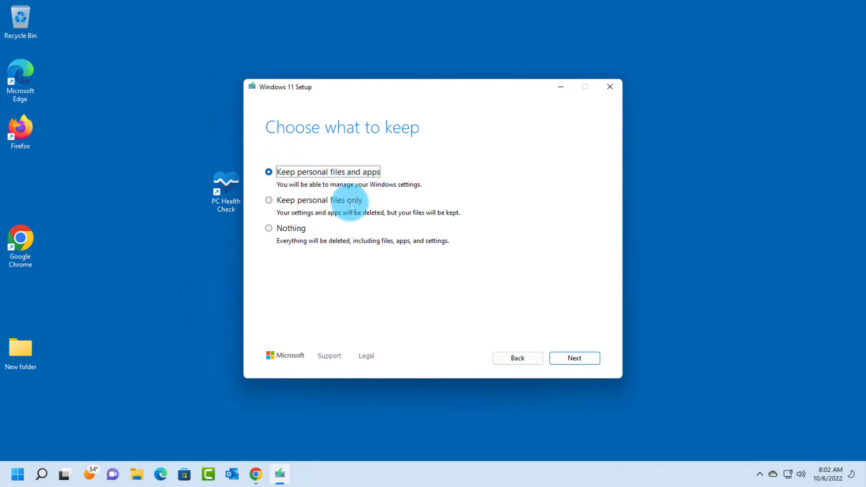
pyautogui.moveTo(333, 252)
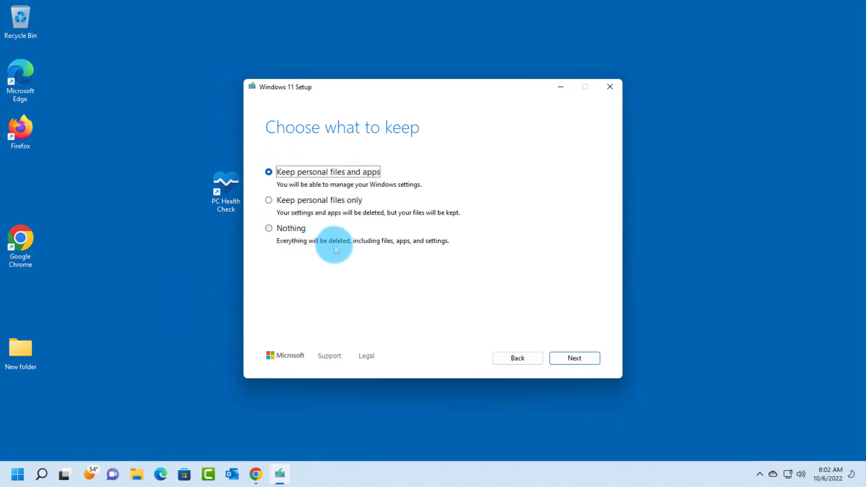
pyautogui.moveTo(407, 249)
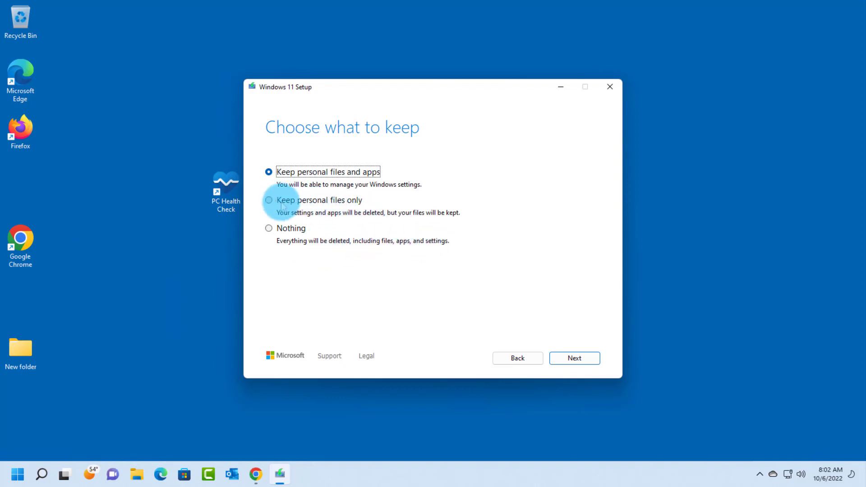
pyautogui.moveTo(351, 207)
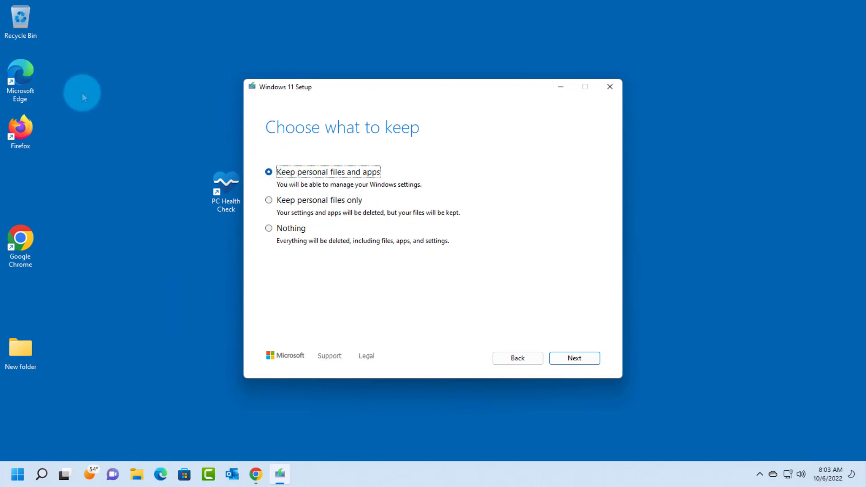
pyautogui.moveTo(56, 216)
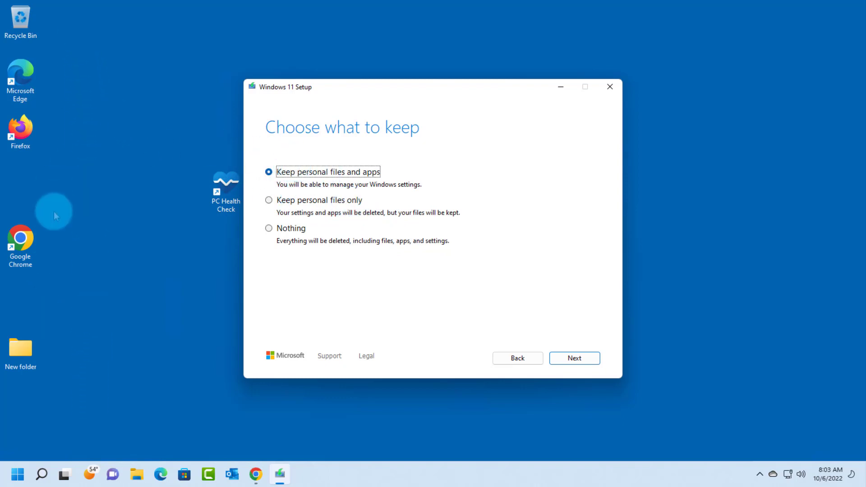
pyautogui.click(574, 358)
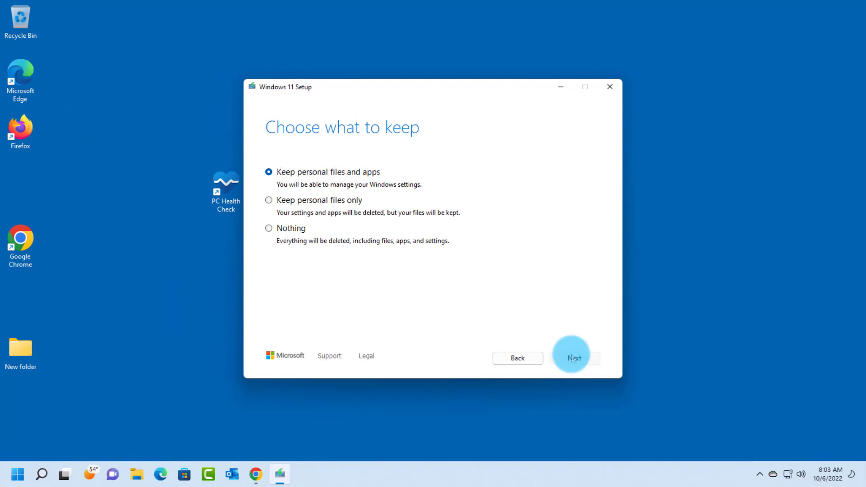
# Step: Move past the keep-files choice and reach Ready to install for Windows 11 Pro
pyautogui.click(574, 357)
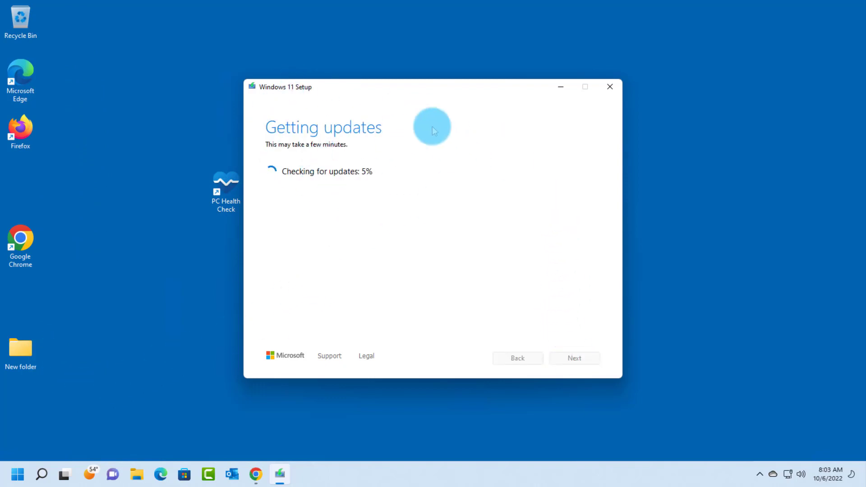
pyautogui.moveTo(453, 265)
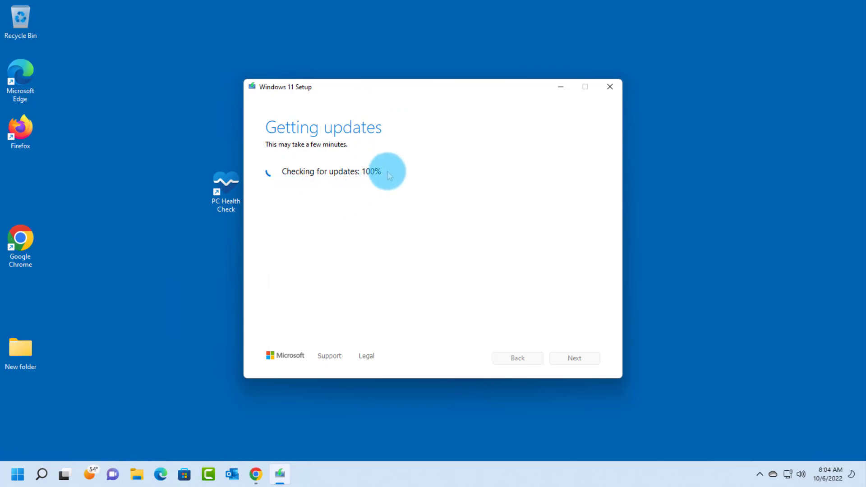
pyautogui.moveTo(418, 216)
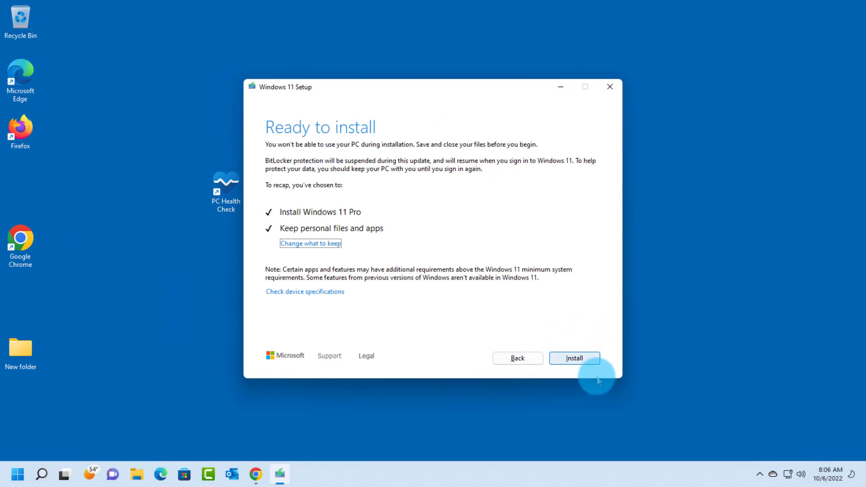
pyautogui.click(576, 359)
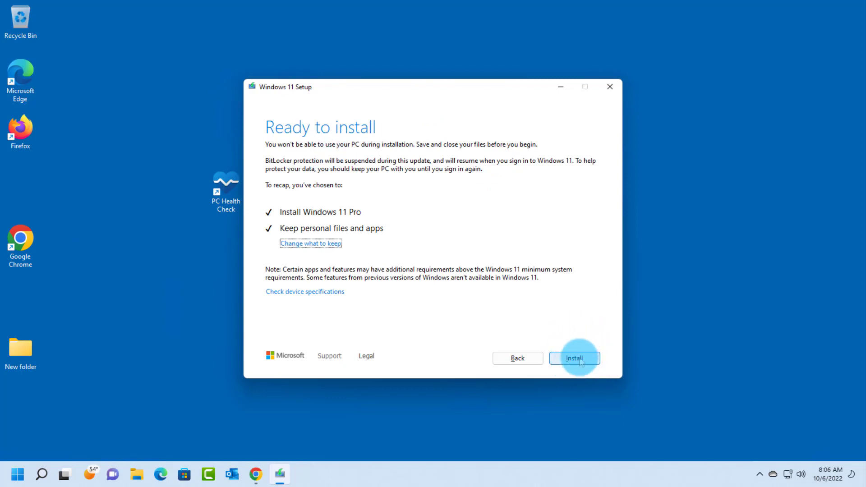
# Step: Start the Windows 11 installation, with Installing Windows 11 at 0% complete
pyautogui.click(575, 358)
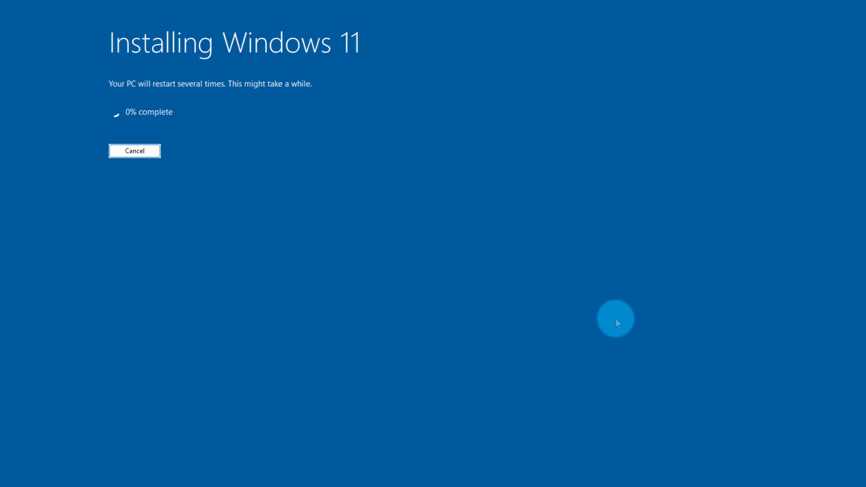
pyautogui.moveTo(341, 9)
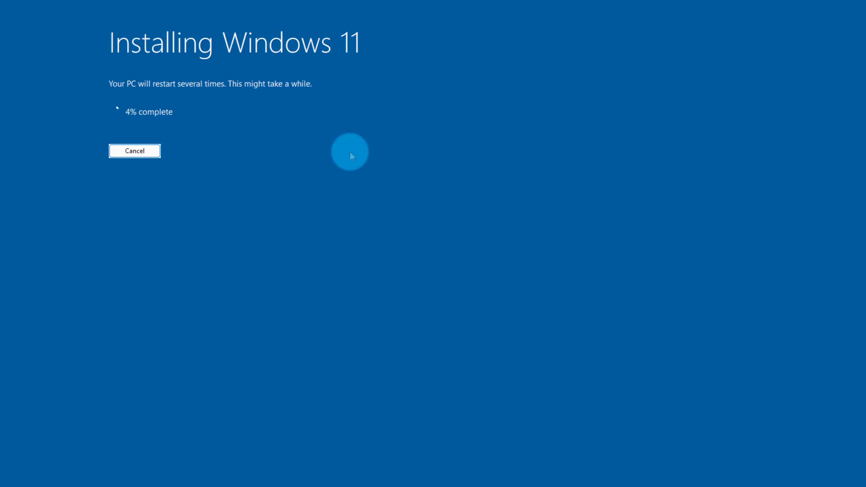
pyautogui.moveTo(178, 92)
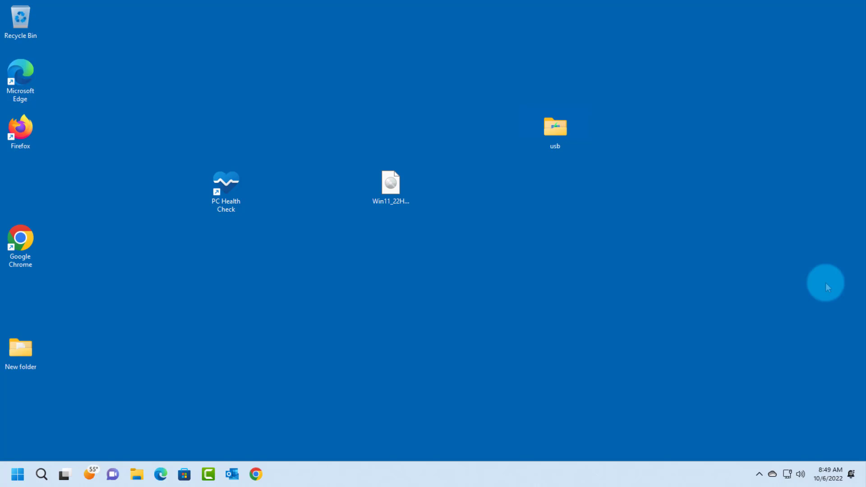
pyautogui.moveTo(52, 67)
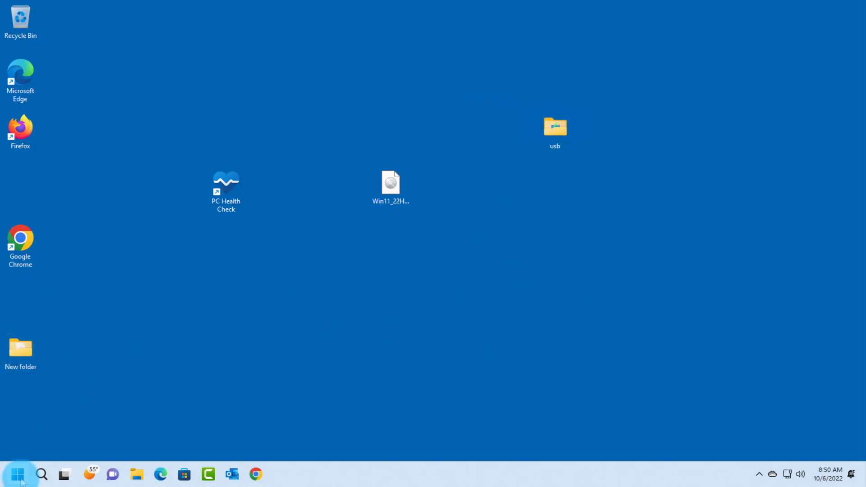
# Step: Run winver from the Start shortcuts and move About Windows aside, confirming version 22H2
pyautogui.rightClick(22, 473)
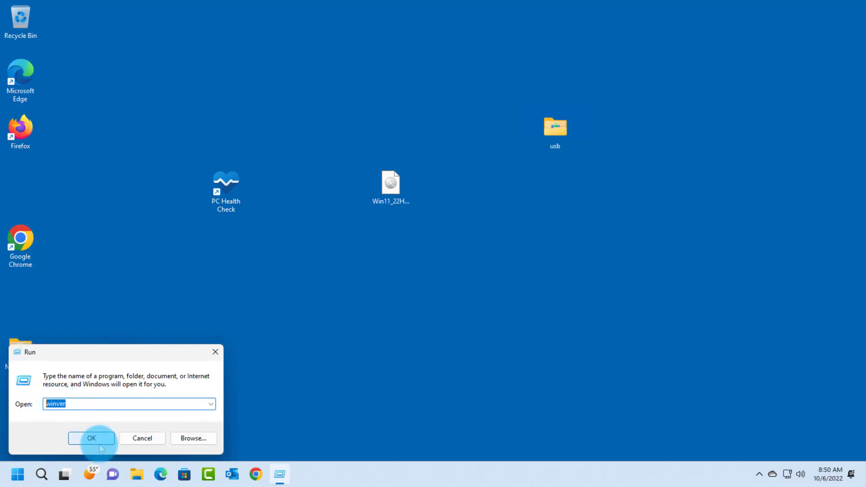
pyautogui.click(91, 439)
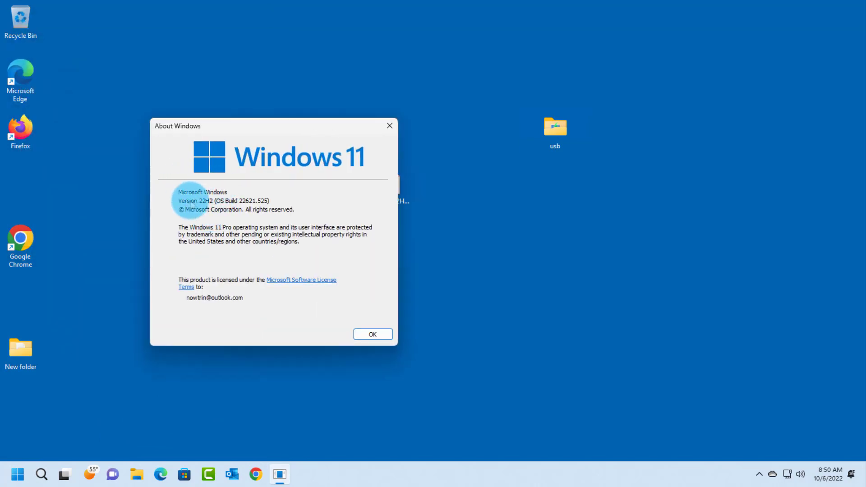
pyautogui.moveTo(273, 127); pyautogui.dragTo(187, 127)
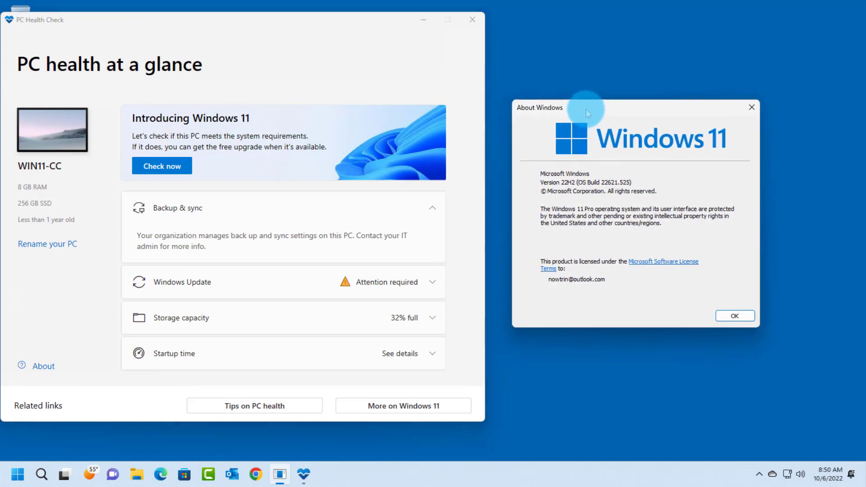
pyautogui.moveTo(335, 152)
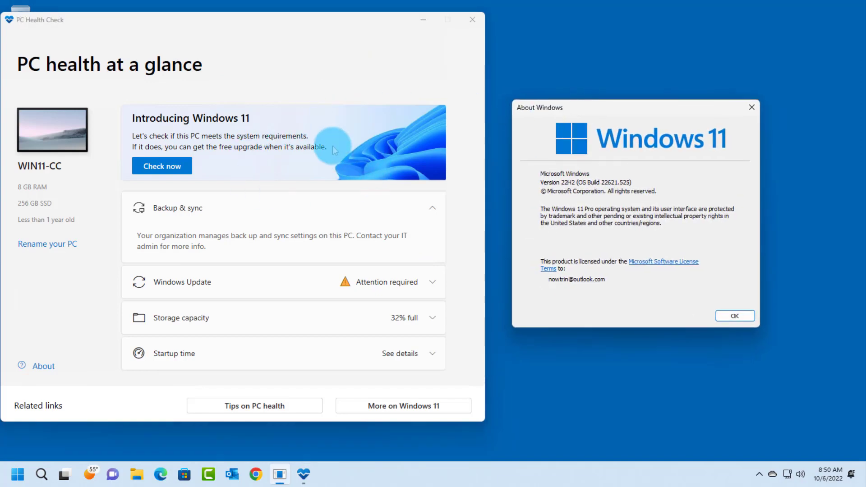
# Step: Run Check now in PC Health Check, reporting the processor unsupported, then dismiss About Windows
pyautogui.click(162, 166)
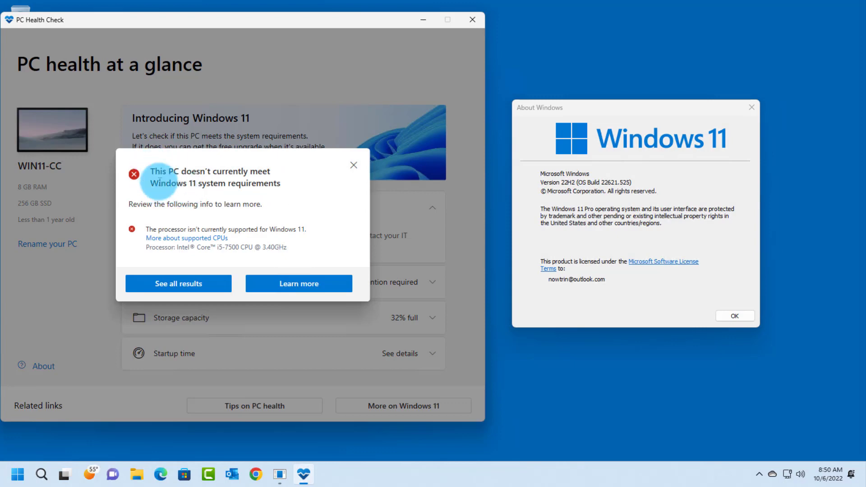
pyautogui.moveTo(276, 168)
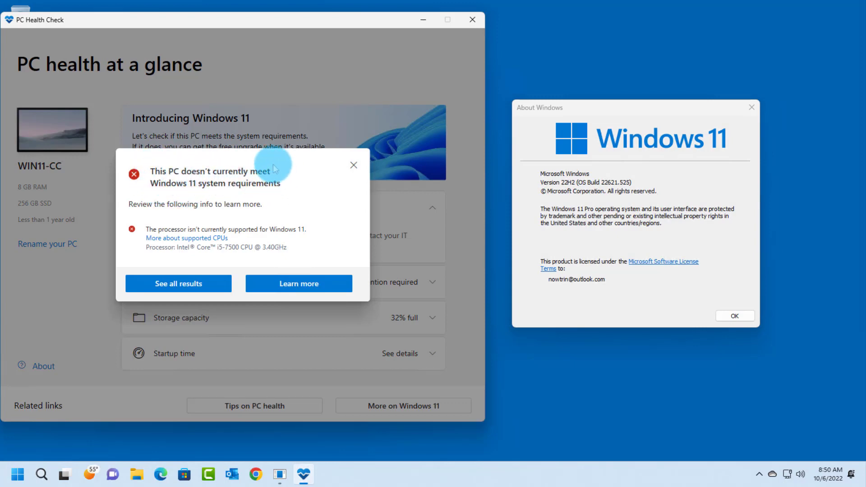
pyautogui.moveTo(212, 183)
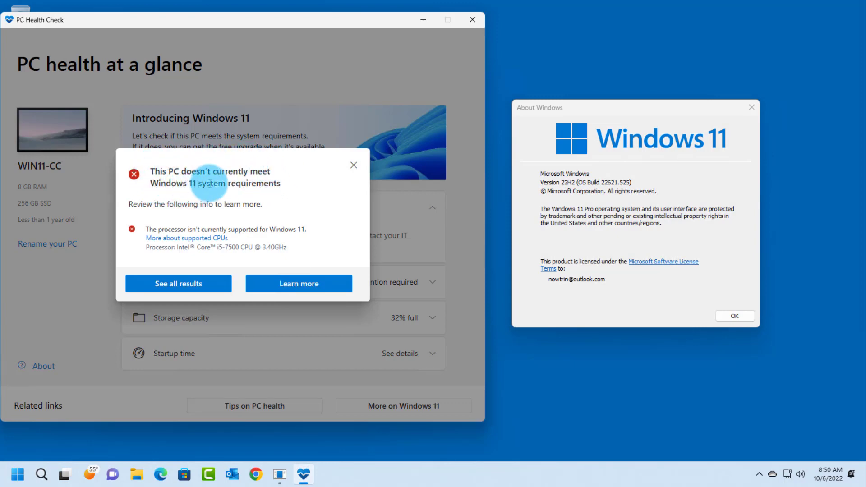
pyautogui.moveTo(235, 239)
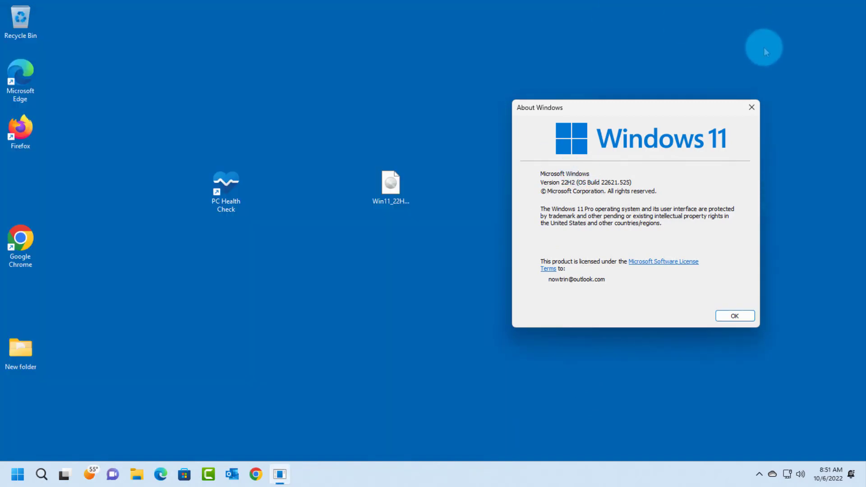
pyautogui.click(736, 315)
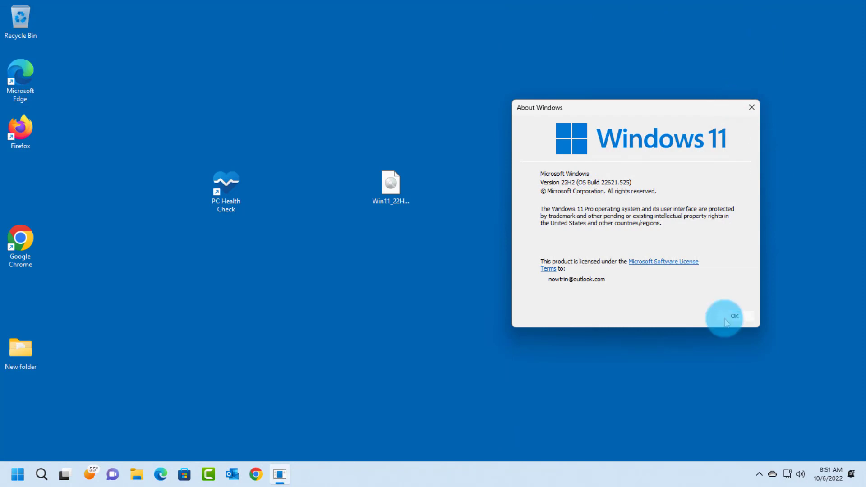
# Step: Go to Windows Update in Settings via the Start shortcuts, listing available cumulative updates
pyautogui.click(737, 317)
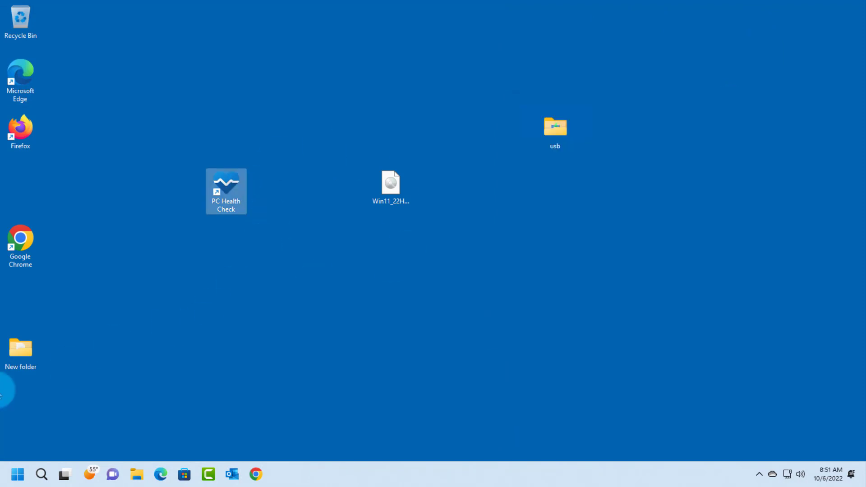
pyautogui.rightClick(19, 473)
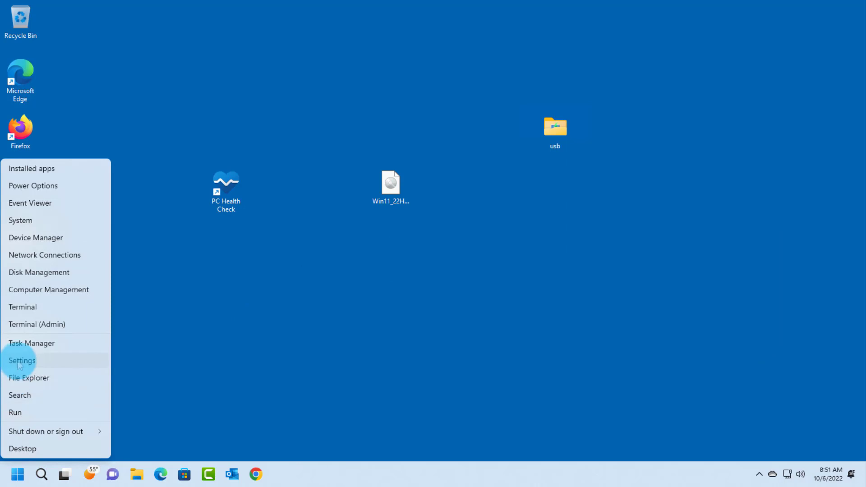
pyautogui.click(22, 361)
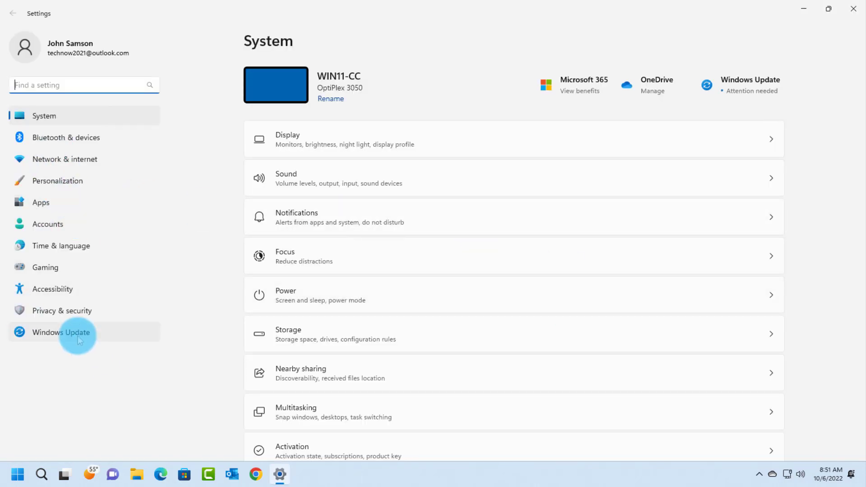
pyautogui.click(78, 336)
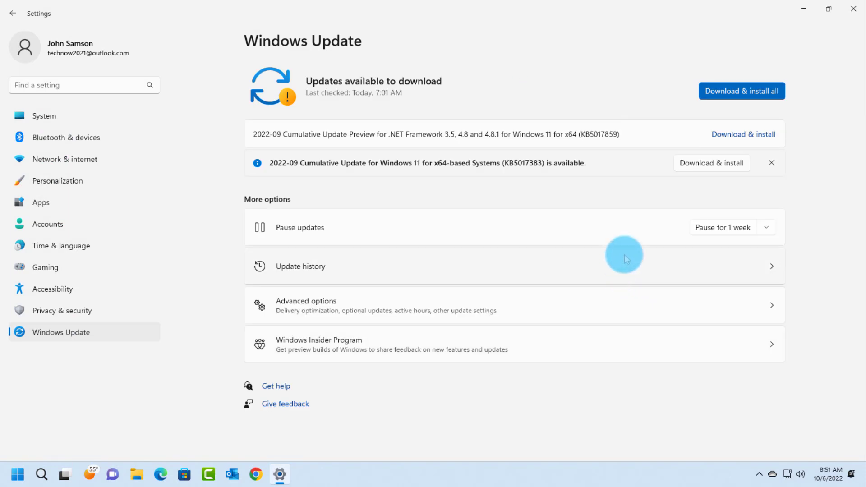
pyautogui.moveTo(435, 171)
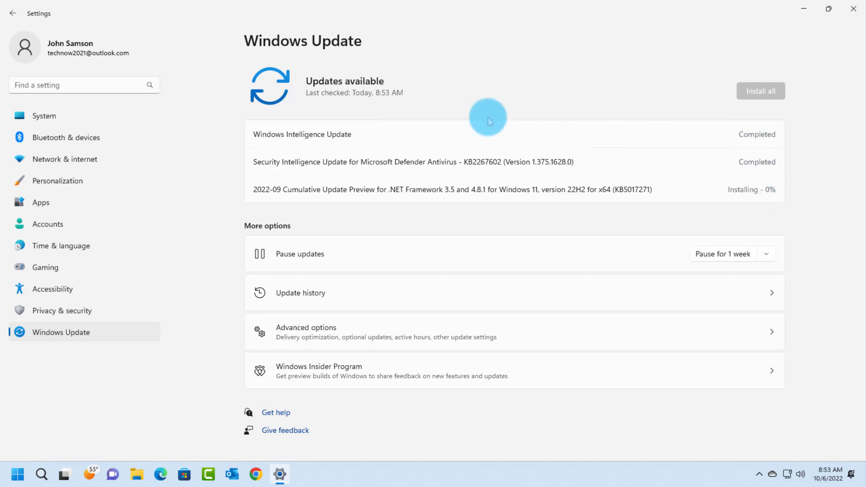
pyautogui.moveTo(638, 149)
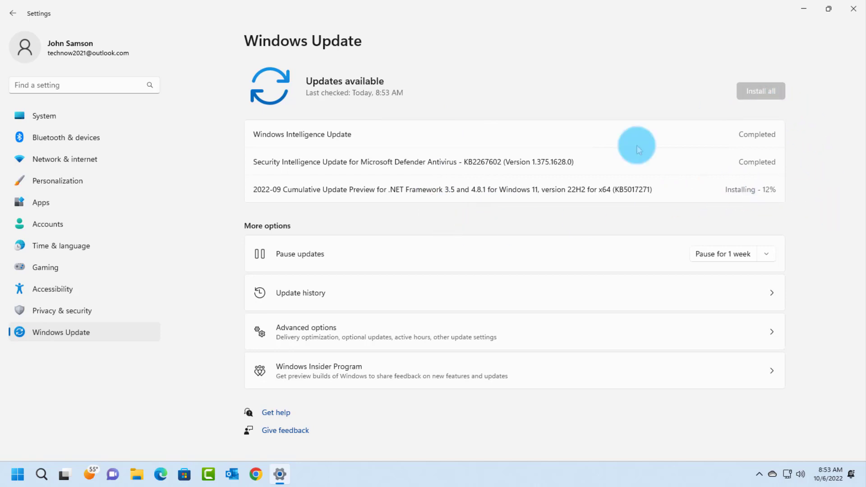
pyautogui.moveTo(752, 212)
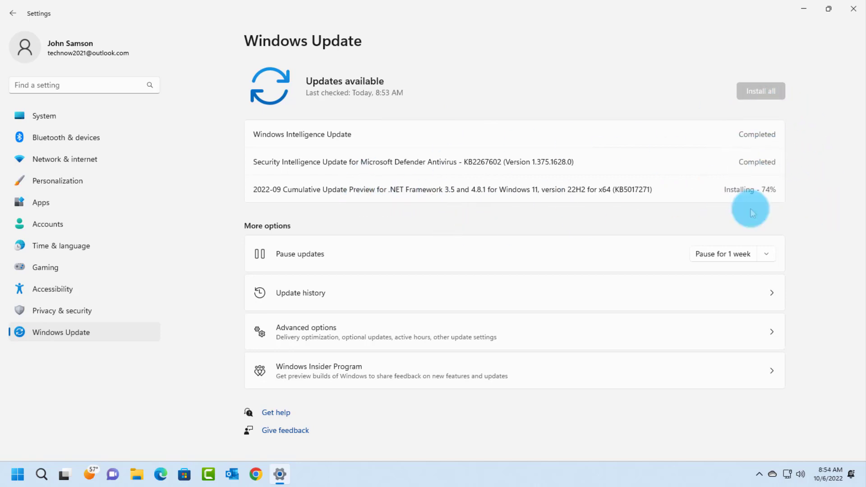